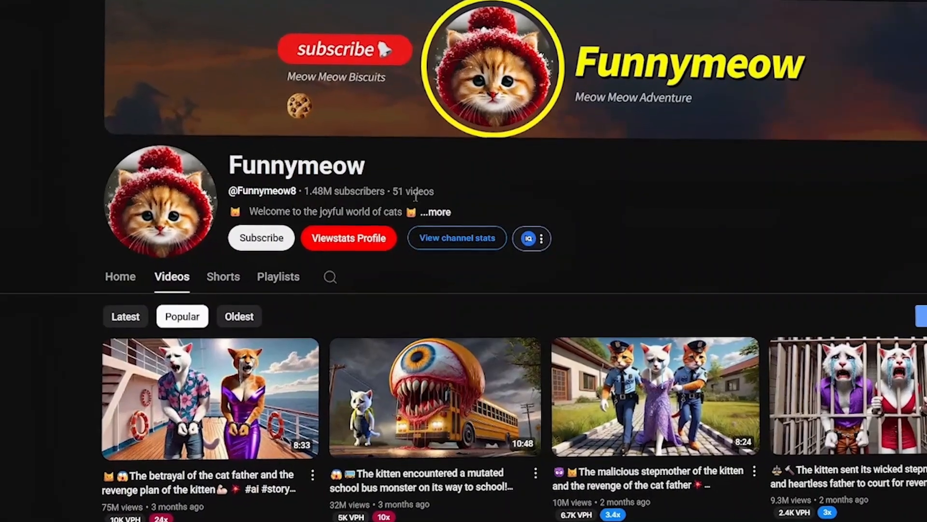
Step: Browse the Funnymeow channel's Videos and Shorts, then scroll AI cat video tutorial results
left_click(348, 238)
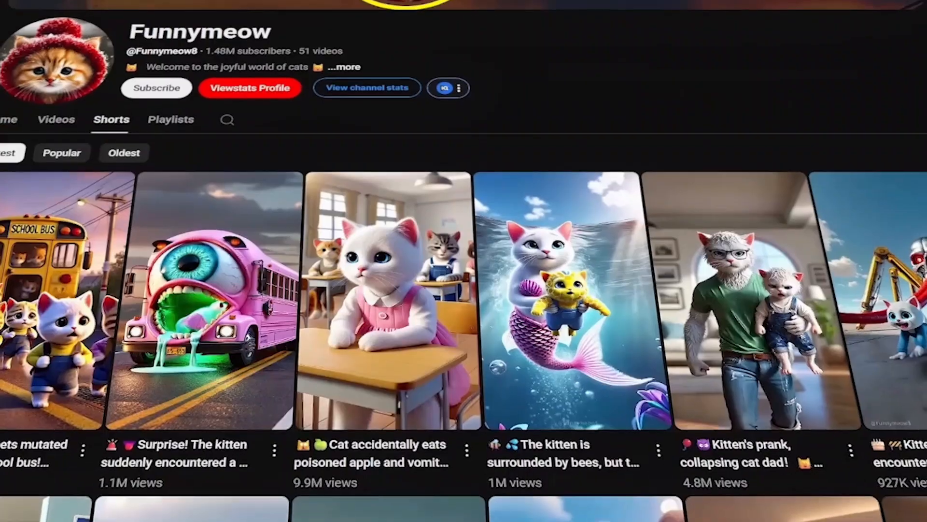
scroll("down", 3)
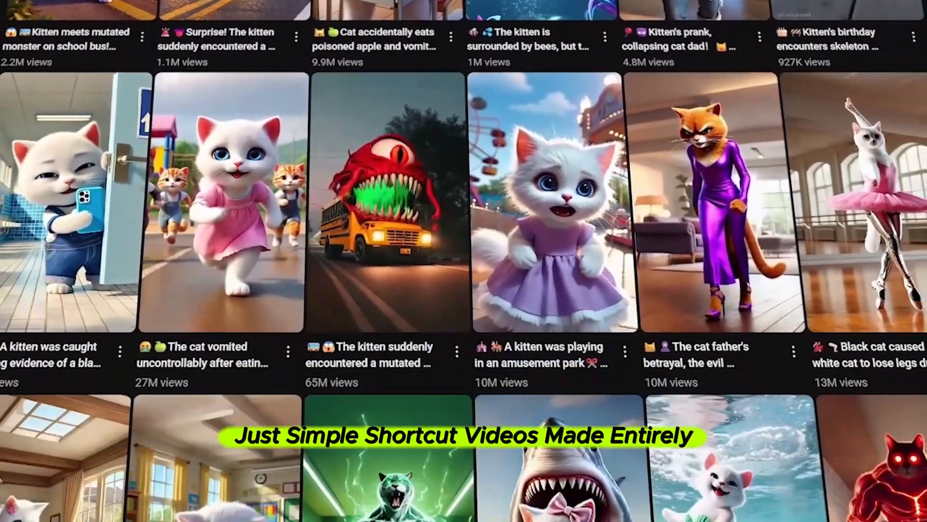
scroll("down", 3)
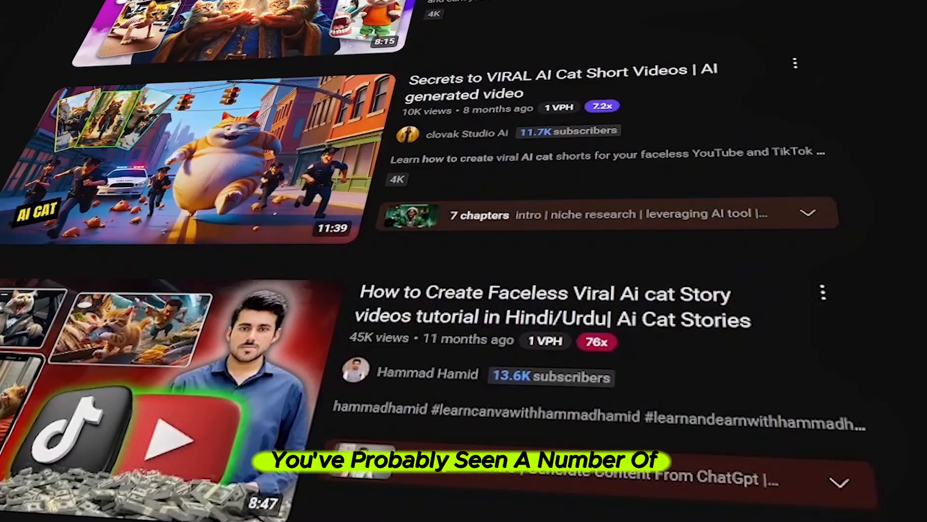
scroll("down", 3)
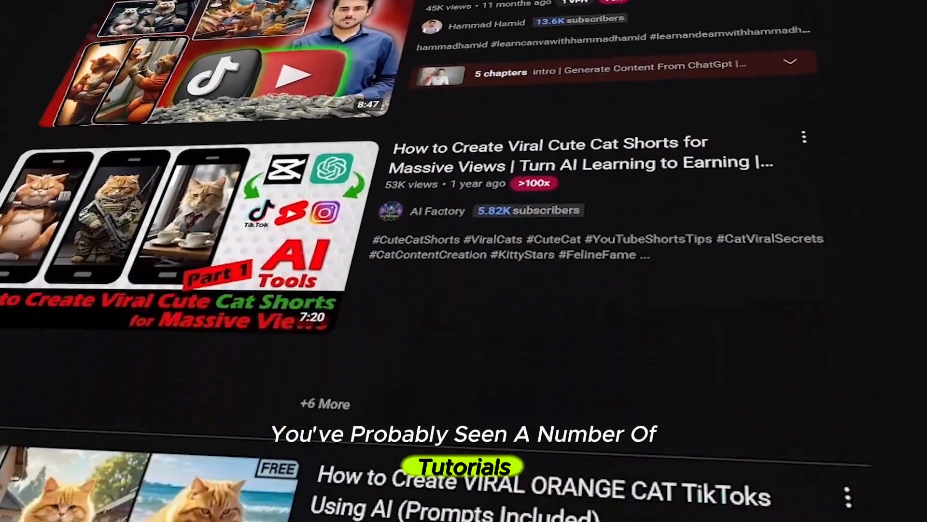
scroll("down", 3)
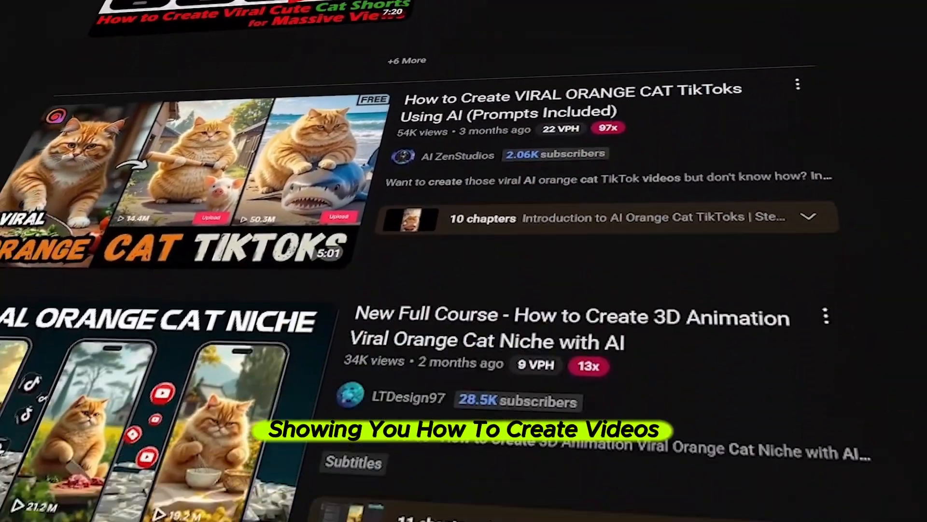
scroll("down", 3)
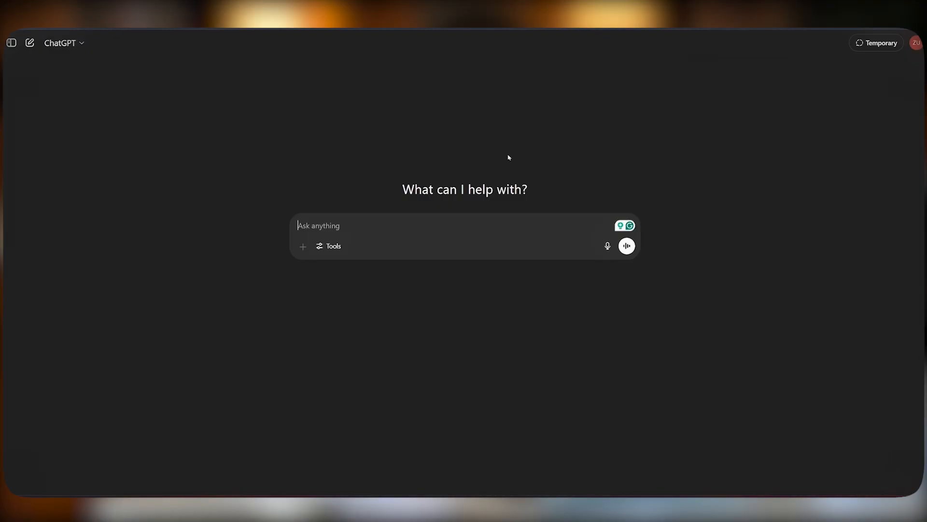
Step: Begin the ChatGPT prompt with 'a cute cat d'
type("a cute cat d")
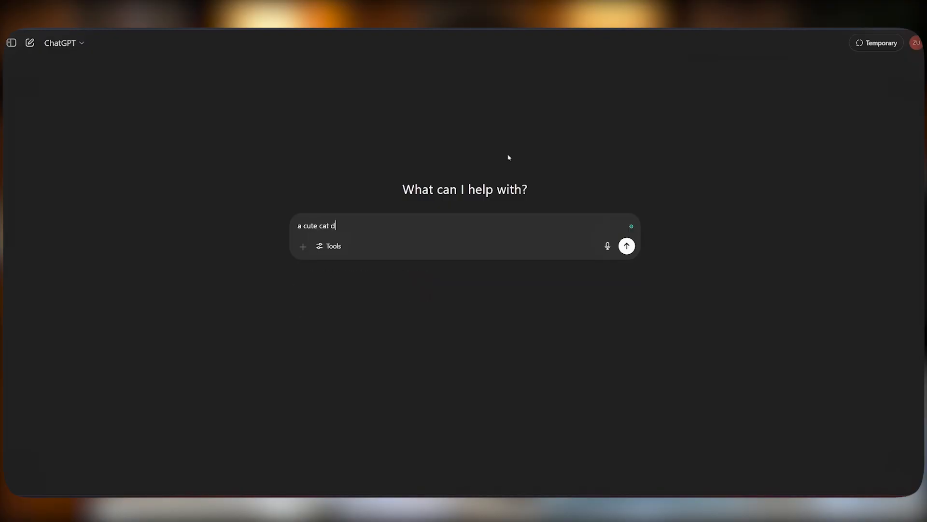
left_click(626, 245)
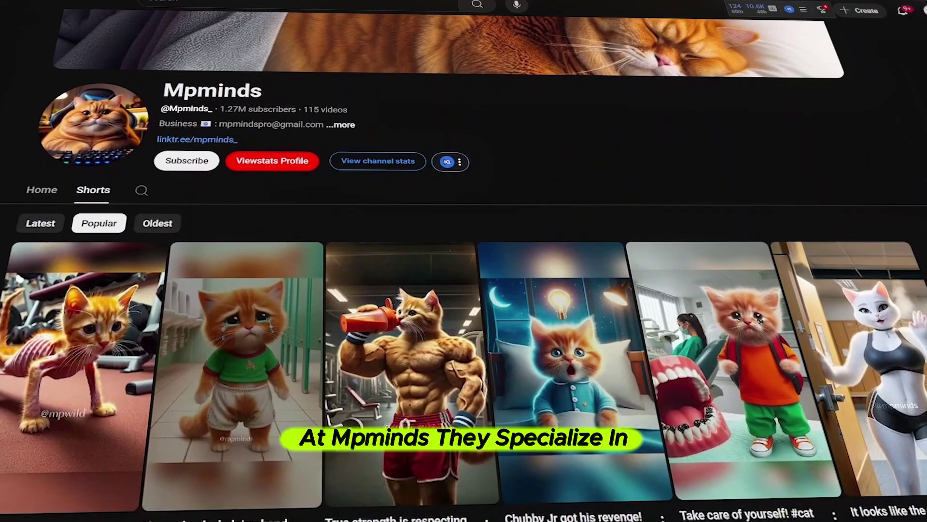
scroll("down", 3)
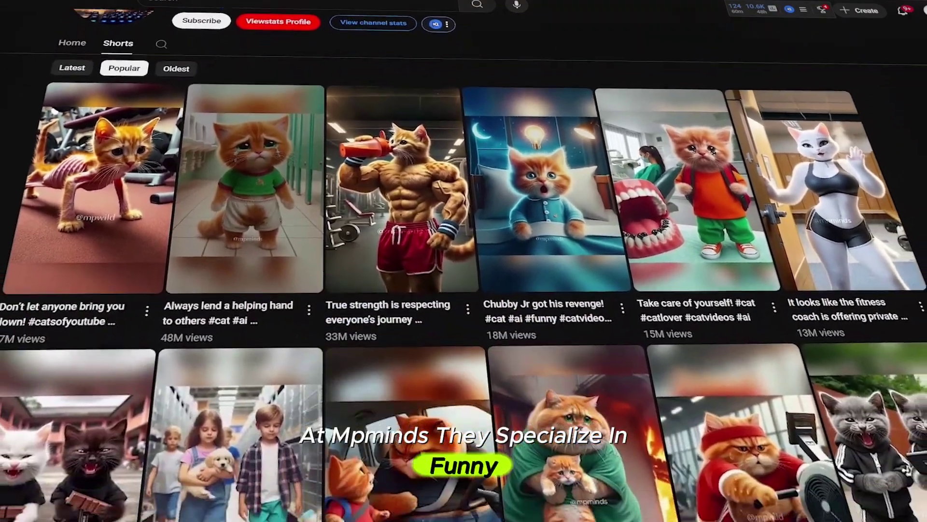
scroll("down", 3)
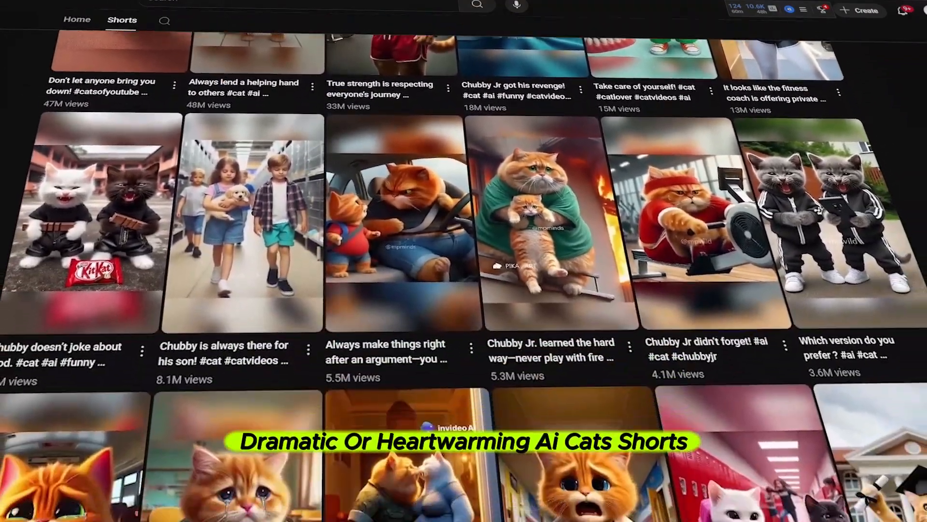
scroll("down", 3)
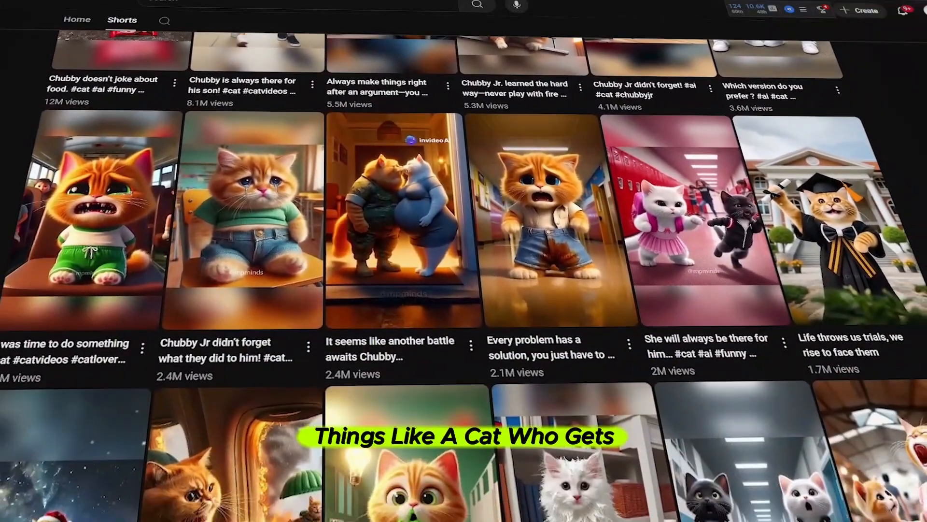
scroll("down", 3)
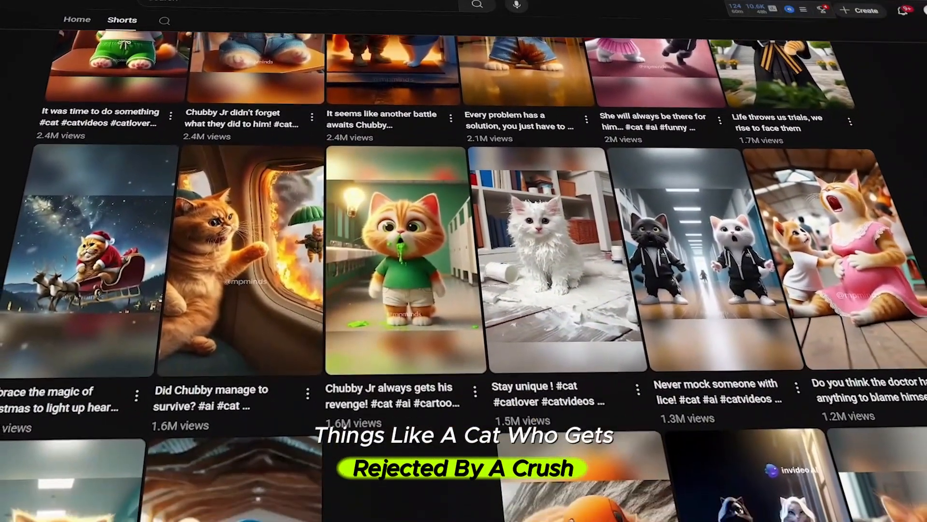
scroll("down", 3)
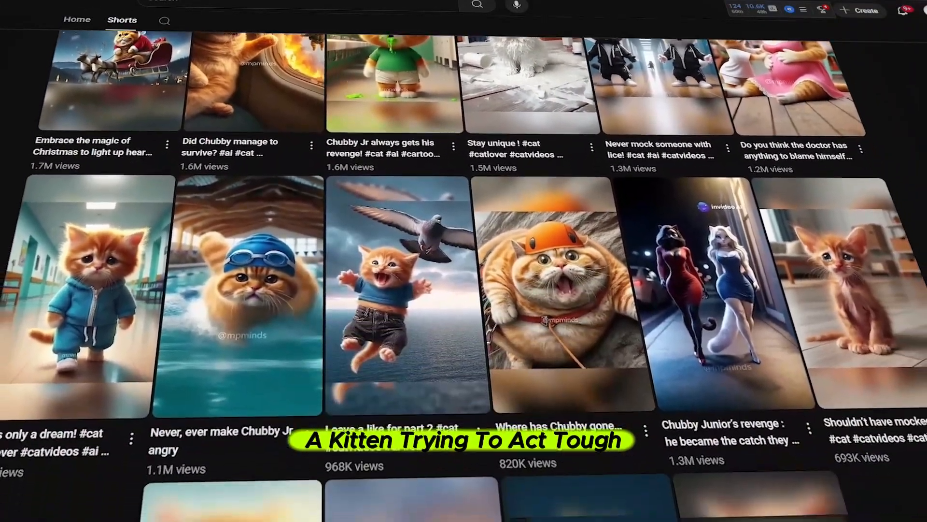
scroll("down", 3)
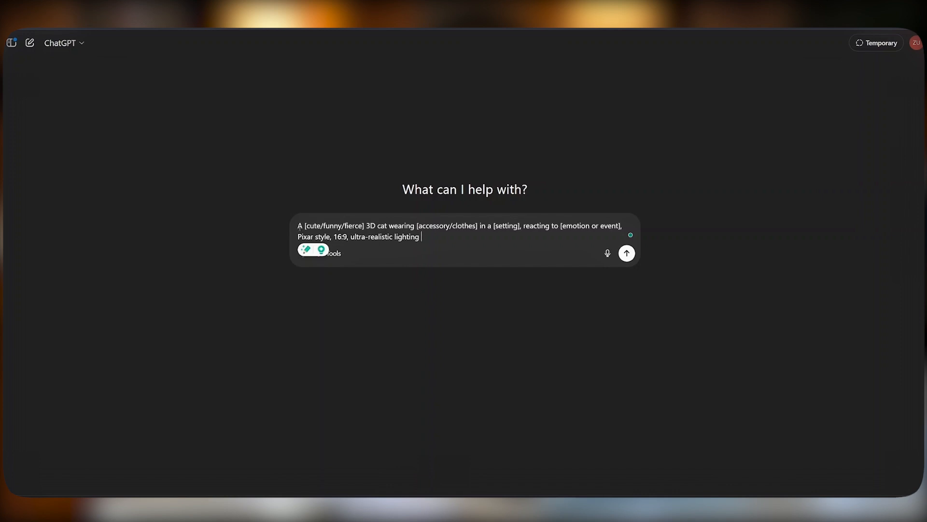
Step: Replace the template with the fluffy yellow cat rooftop prompt and a 12-scene sad story request
key("ctrl+a")
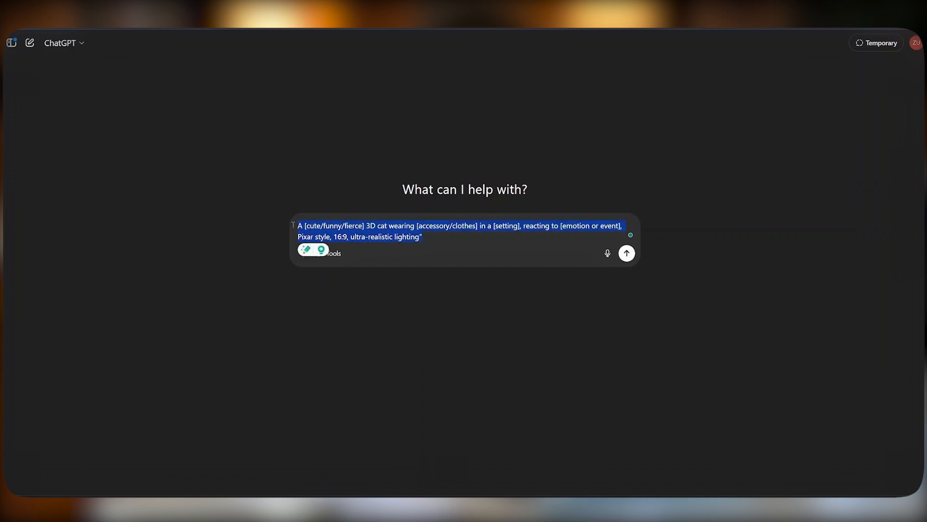
type("A [fluffy yellow cat with big eyes] wearing a [torn, dirty T-shirt], standing on a [rooftop at sunset], [looking sad] after being rejected, cinematic Pixar style, 16:9.")
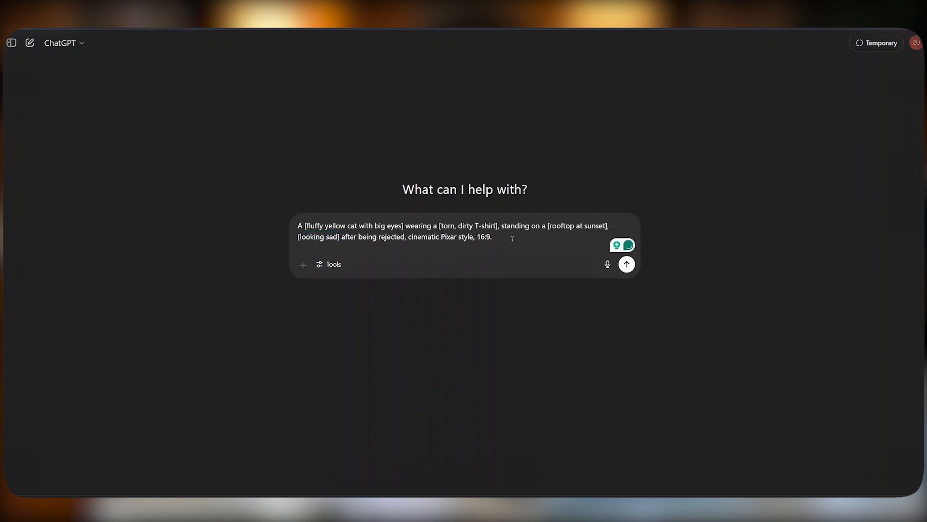
type("Build a 12-scene story with a sad ending, told through images only.")
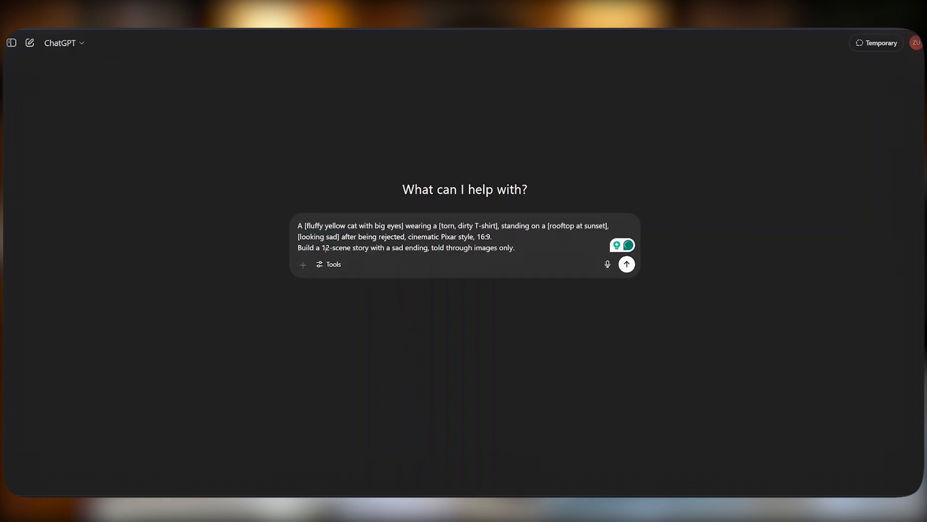
left_click(521, 248)
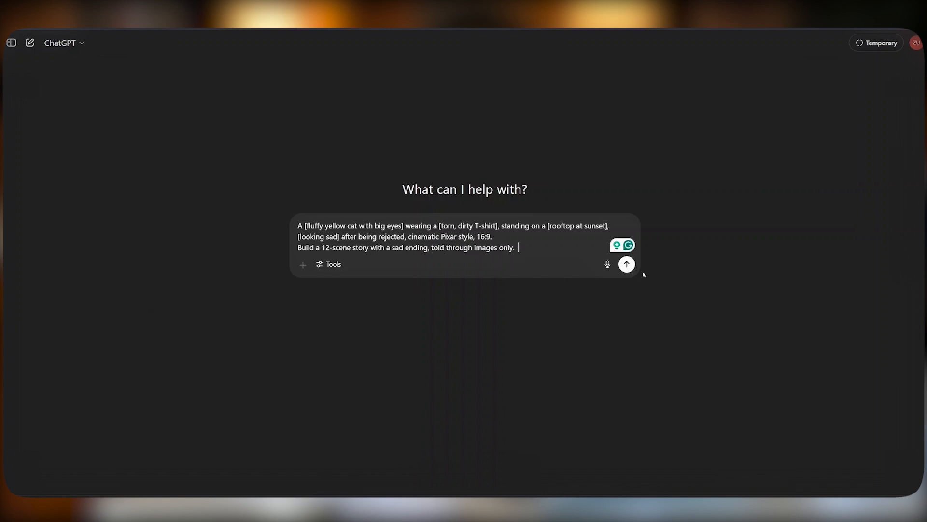
Step: Send the yellow cat story prompt and scroll through the 12-scene 'Sunset on the Rooftop' response
left_click(626, 265)
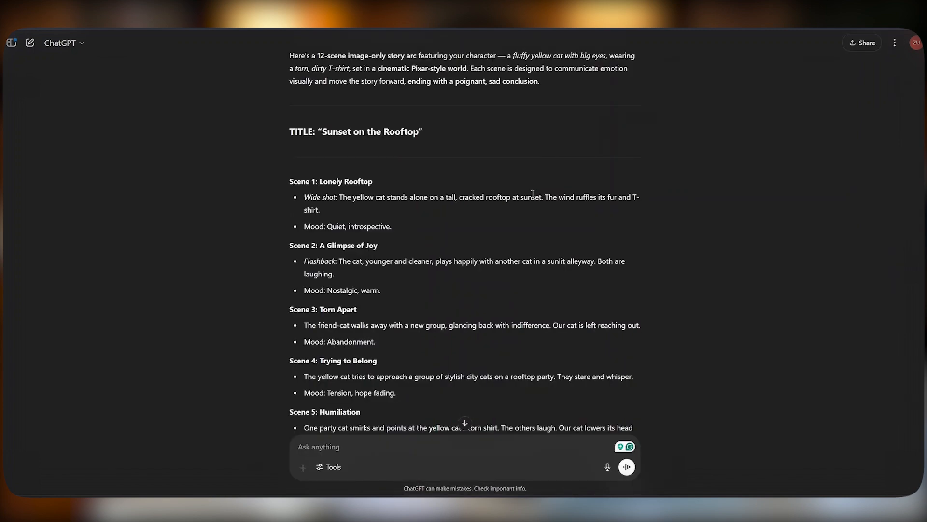
scroll("down", 3)
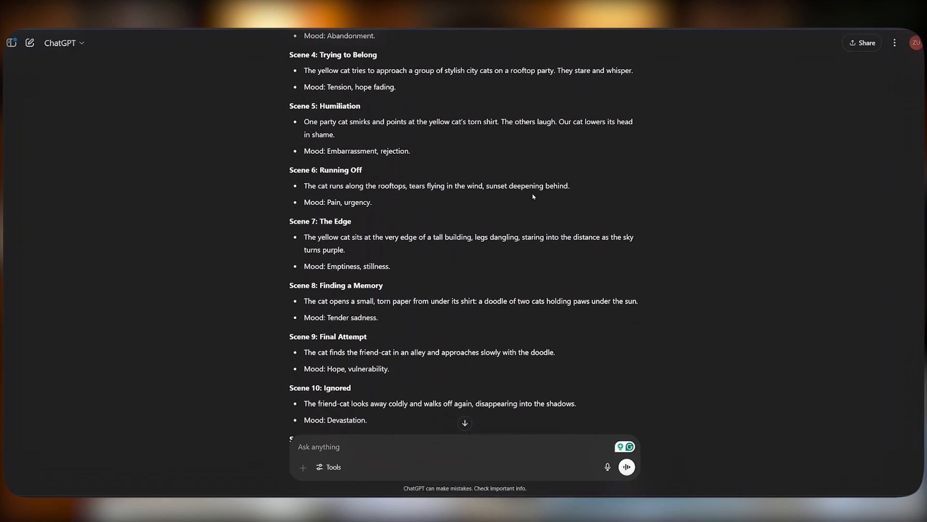
scroll("down", 3)
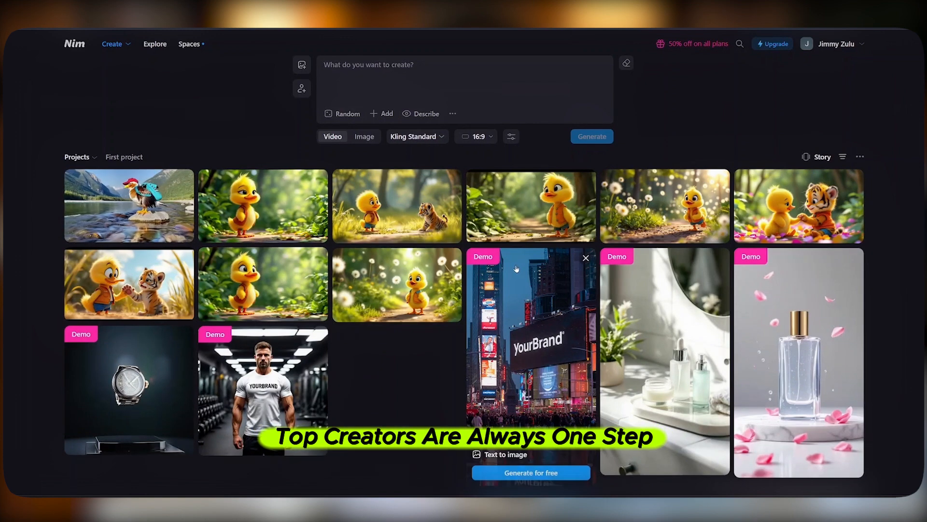
left_click(585, 258)
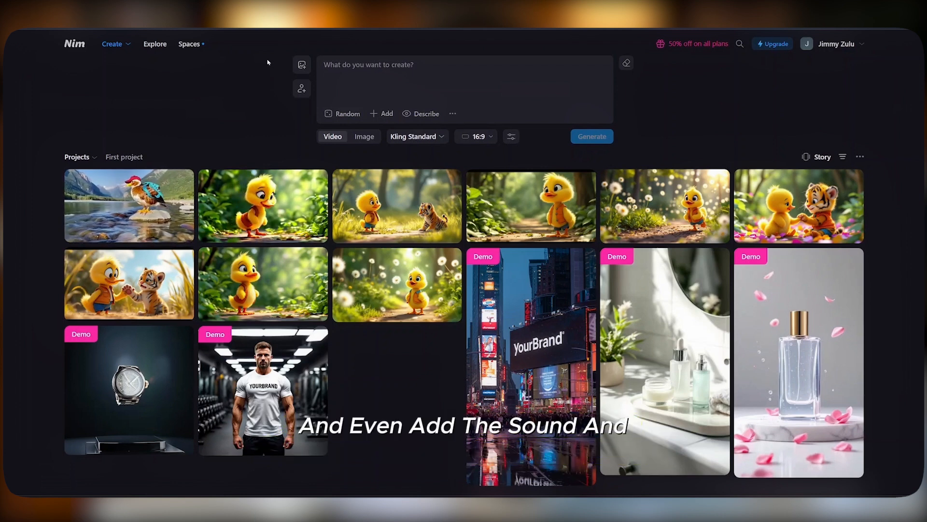
mouse_move(243, 76)
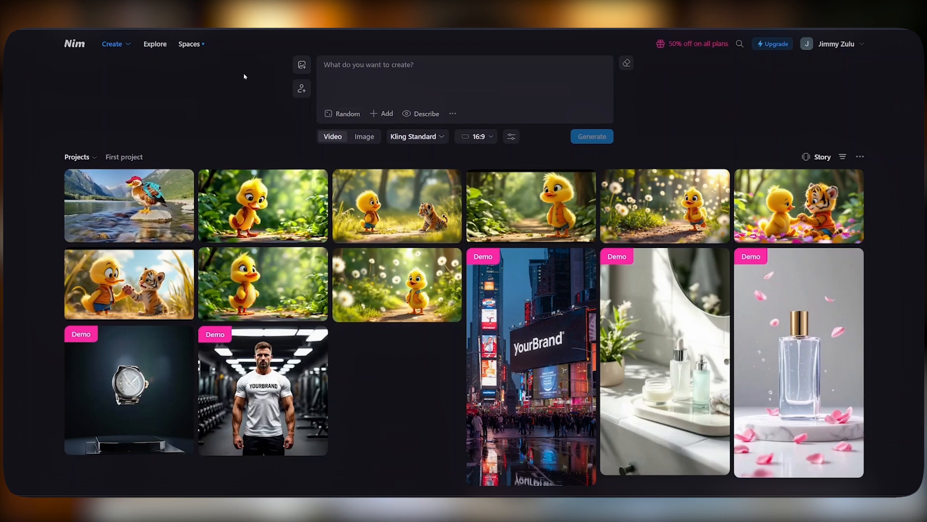
Step: Open Nim's Create dropdown of creation tools, then go to the Explore gallery
left_click(113, 44)
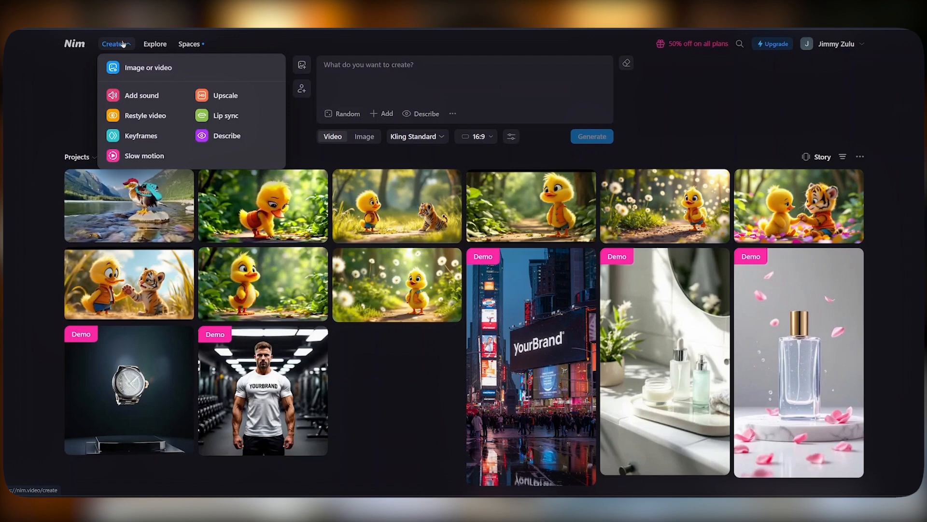
mouse_move(140, 67)
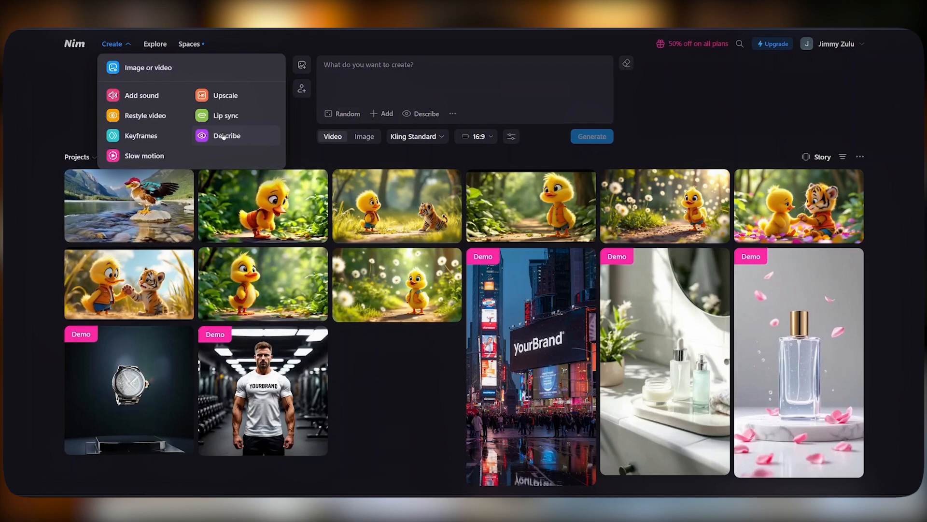
left_click(155, 43)
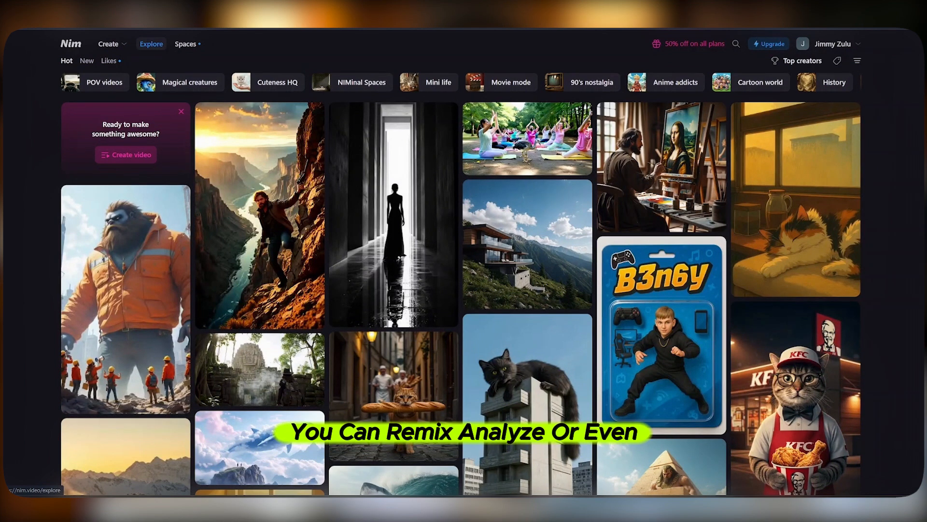
Step: Inspect the shark surfer video's prompt and settings, then return to the creation page
scroll("down", 3)
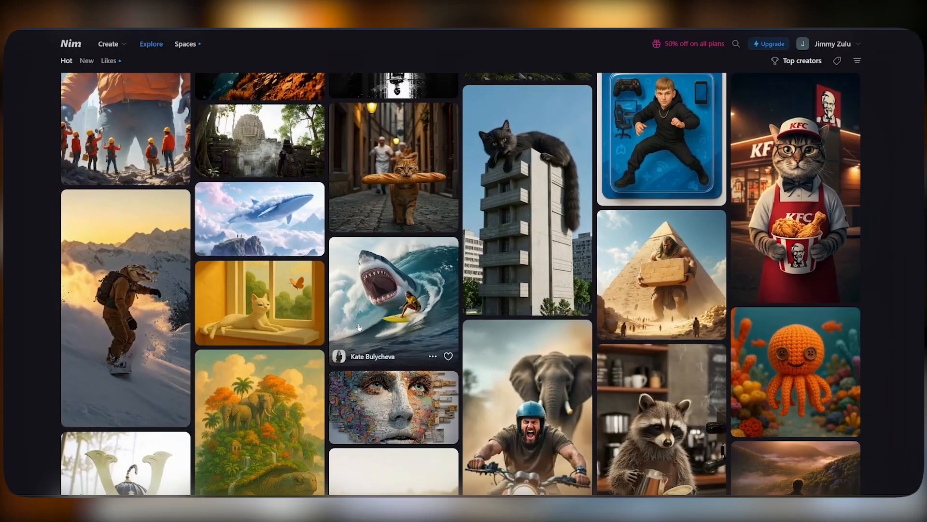
left_click(393, 301)
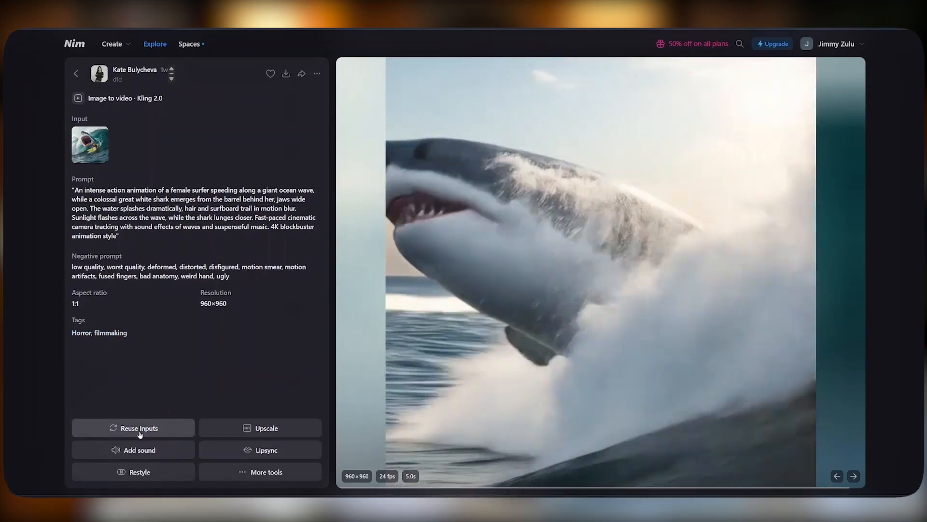
left_click(111, 43)
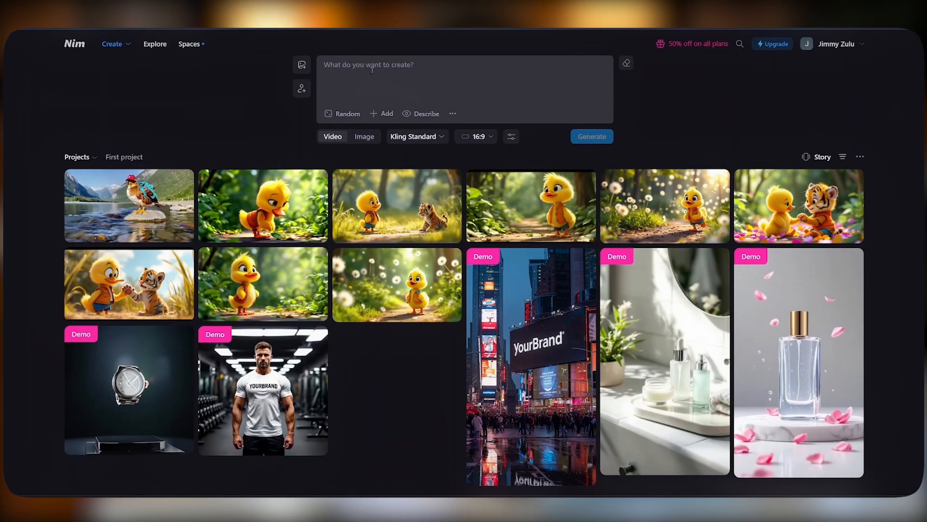
Step: Switch to Image mode and paste the sad fluffy yellow cat rooftop prompt
left_click(360, 137)
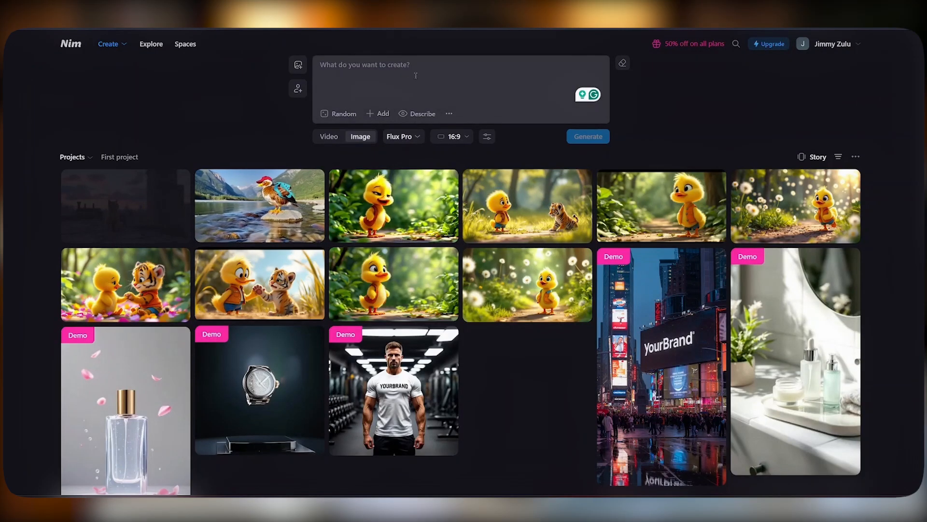
right_click(414, 71)
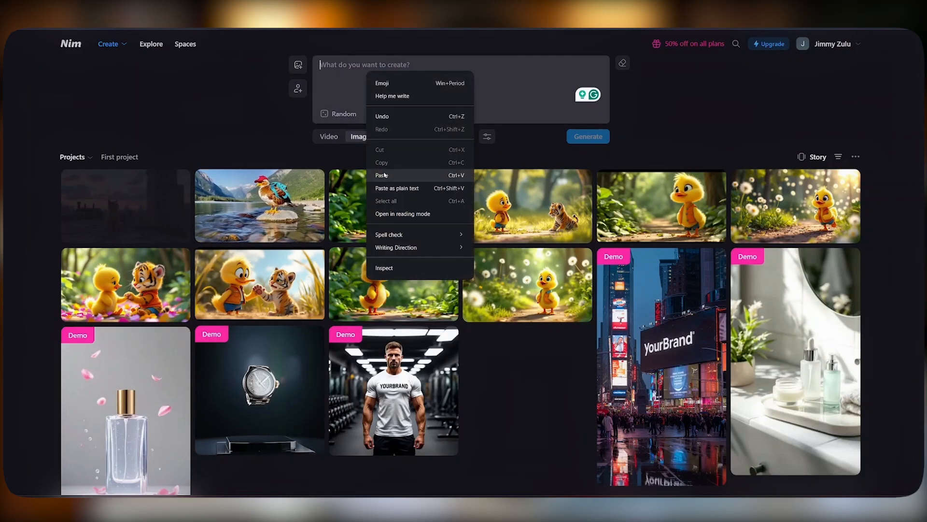
left_click(382, 174)
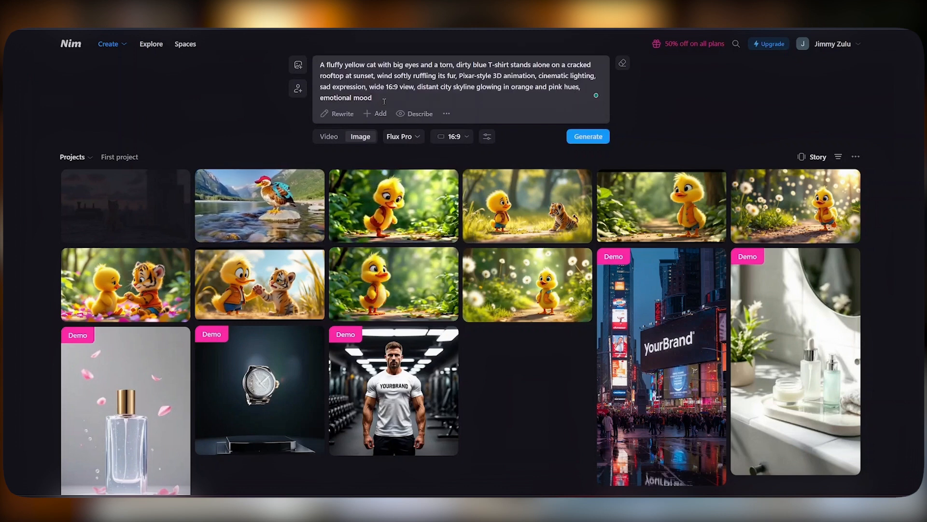
mouse_move(297, 88)
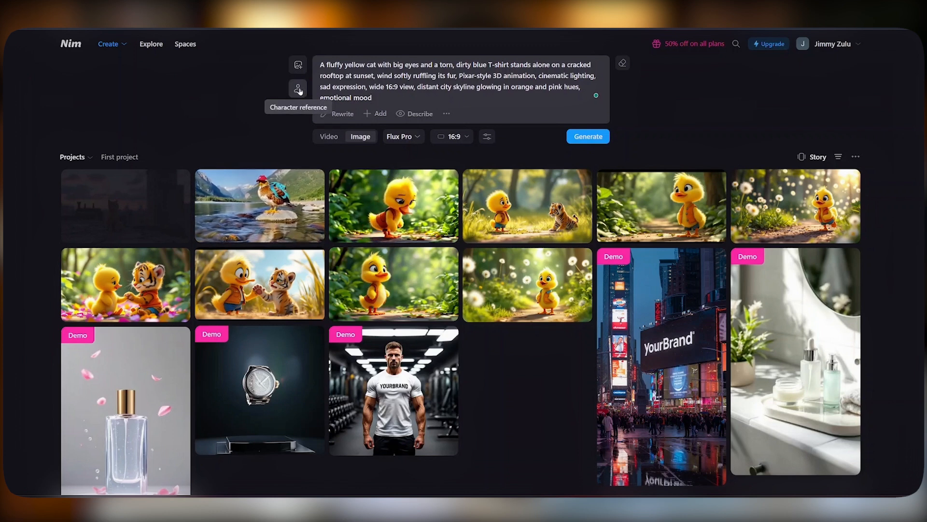
mouse_move(338, 113)
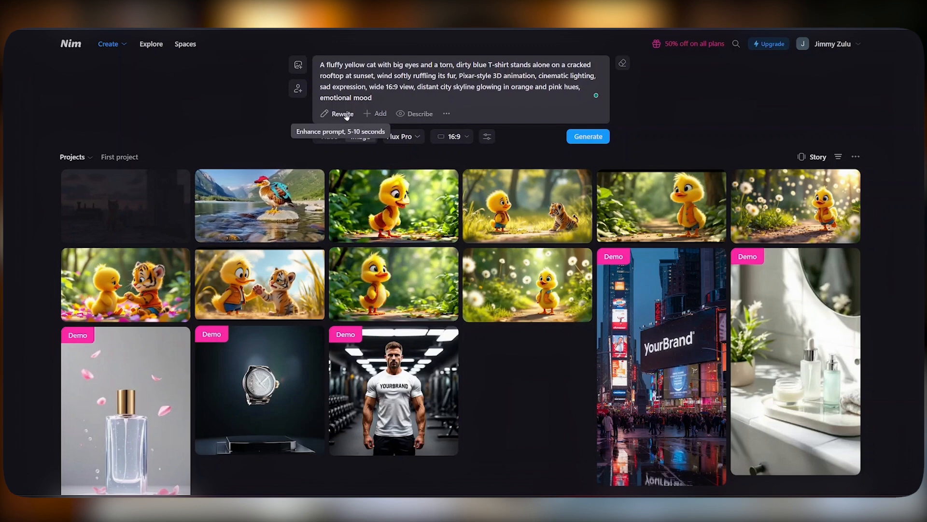
mouse_move(370, 113)
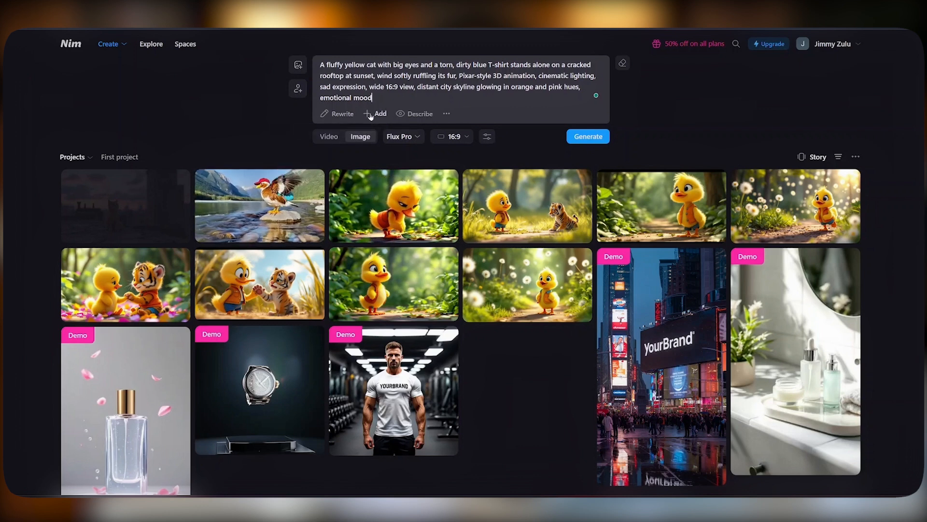
left_click(376, 113)
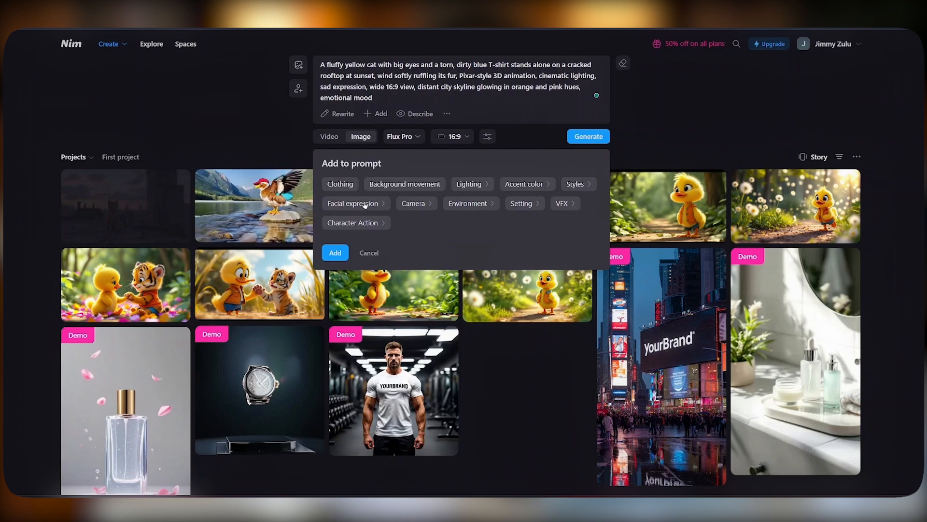
left_click(369, 253)
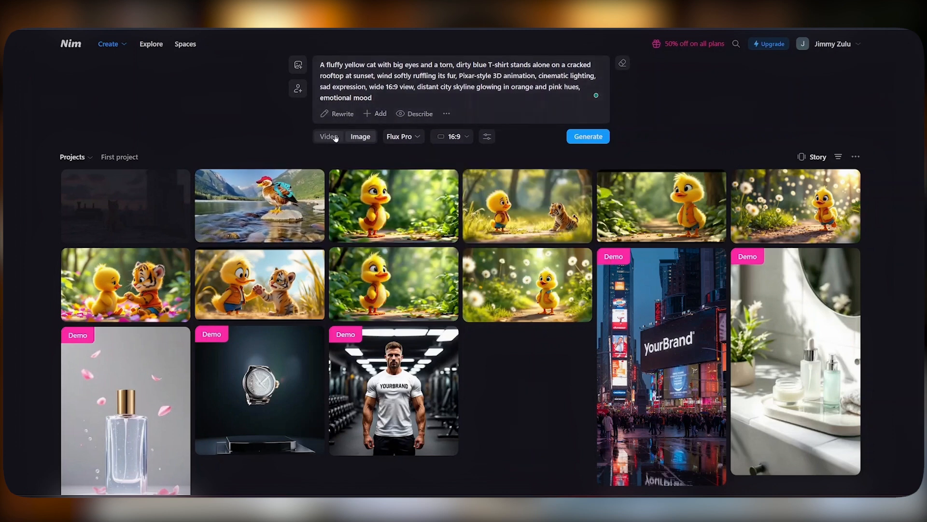
Step: Choose GPT Image as the model, keeping the 16:9 aspect ratio
left_click(329, 137)
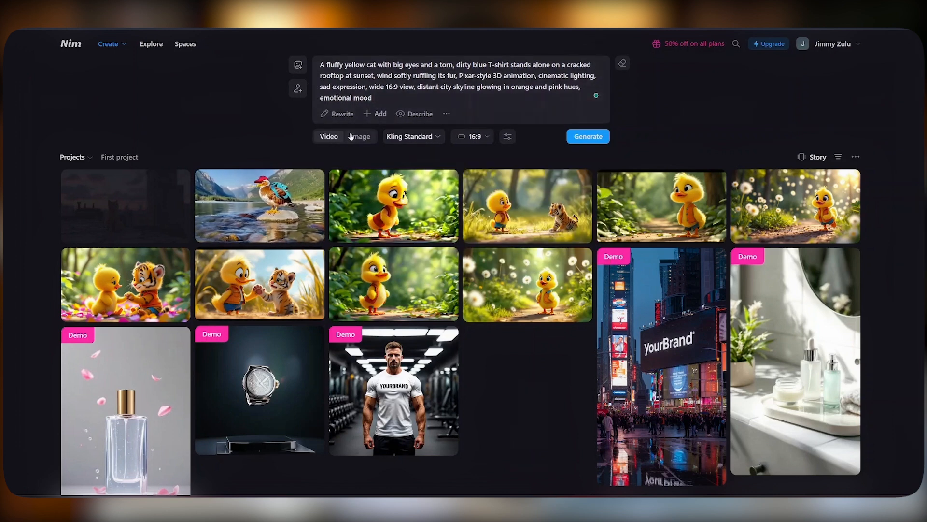
left_click(360, 136)
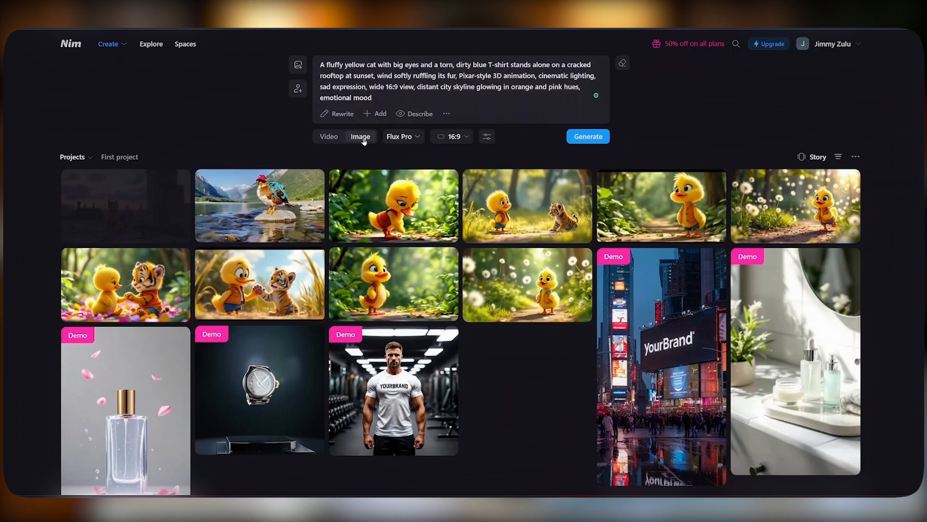
left_click(402, 136)
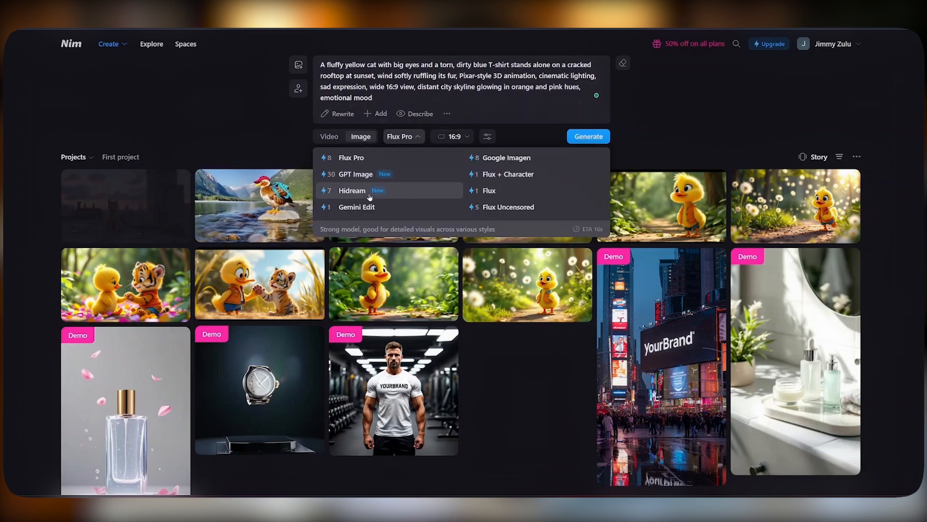
mouse_move(356, 174)
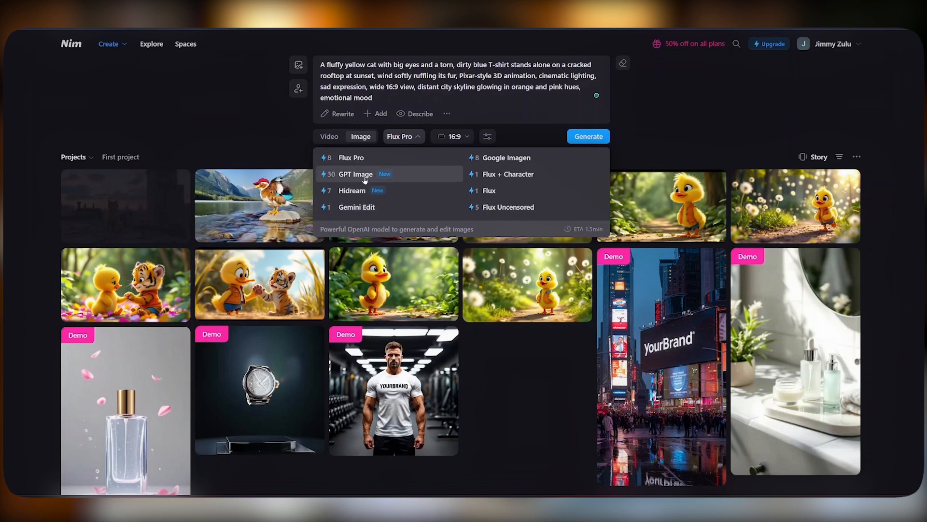
mouse_move(507, 207)
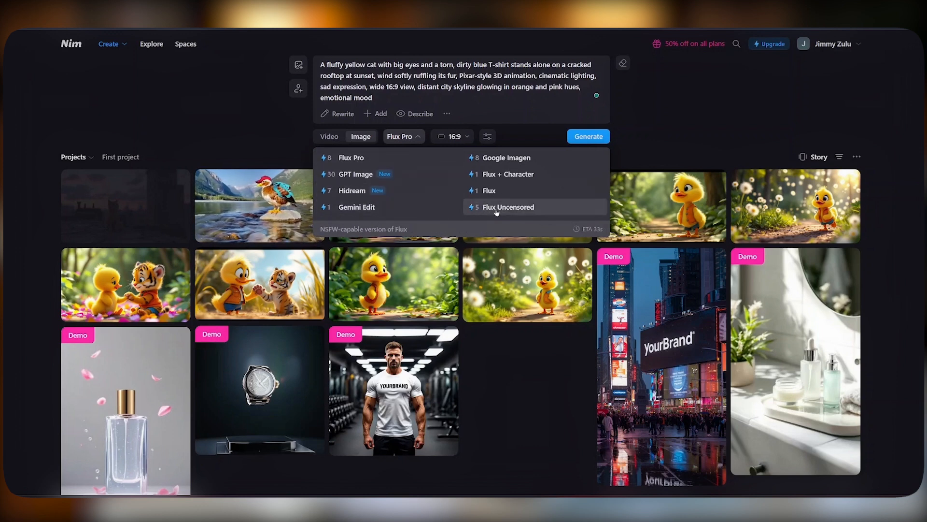
mouse_move(355, 173)
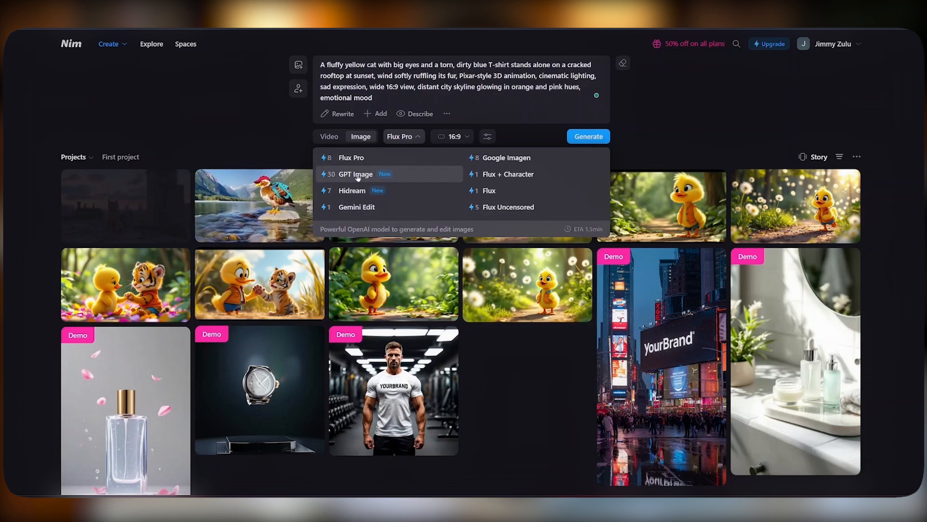
left_click(355, 174)
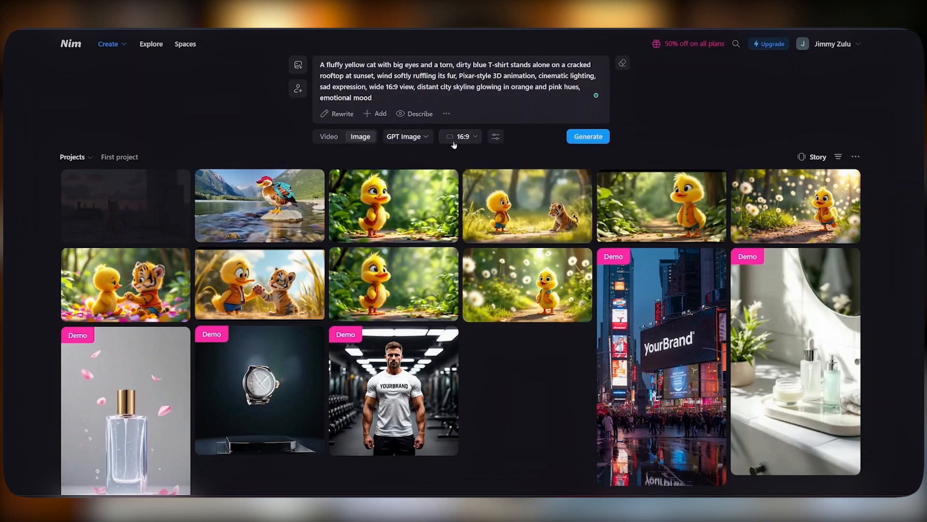
left_click(461, 136)
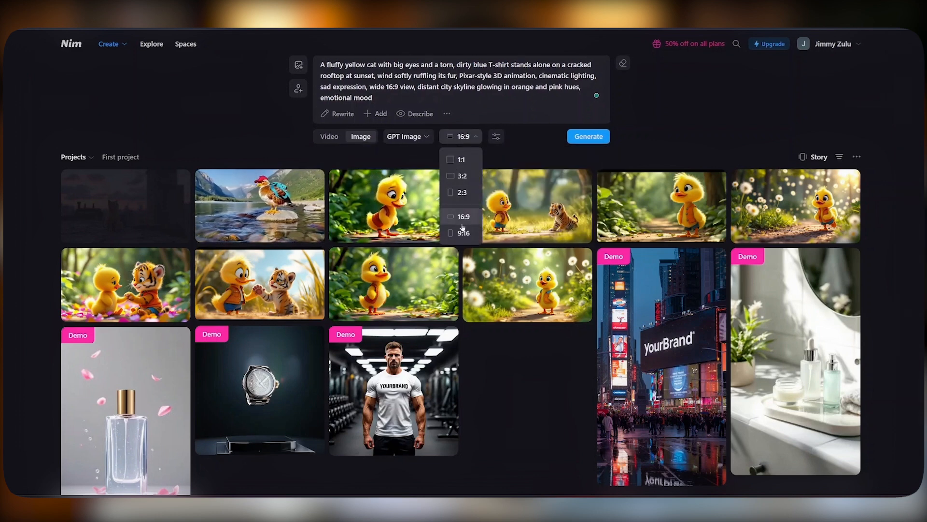
left_click(495, 136)
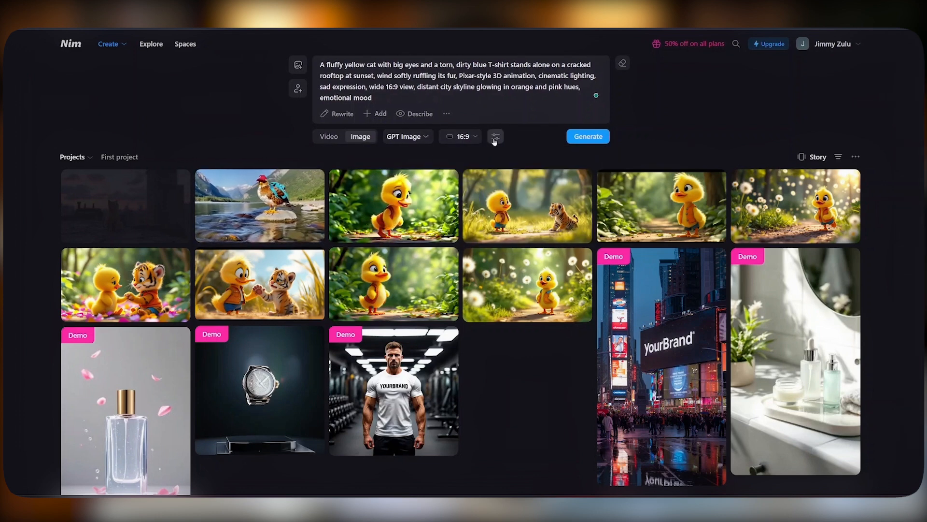
left_click(496, 136)
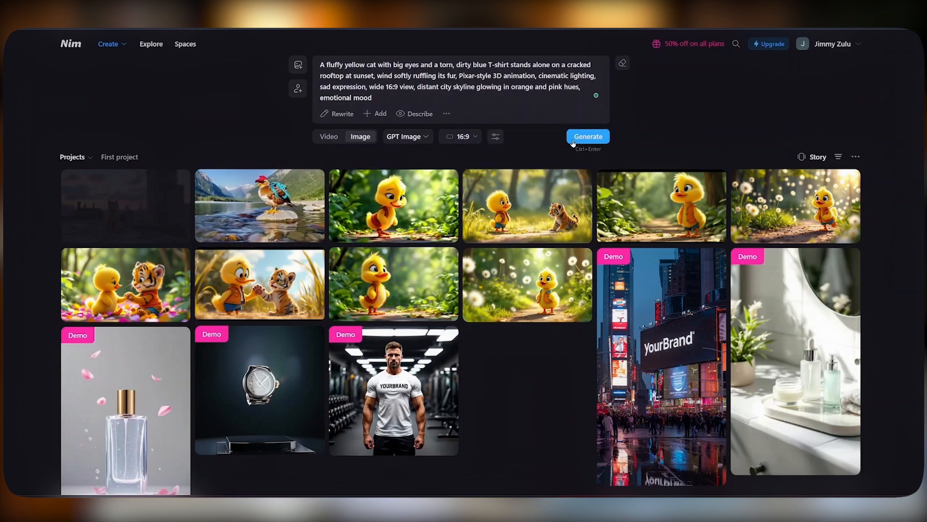
Step: Generate the sad yellow cat rooftop image, view the variations, and go back
left_click(588, 136)
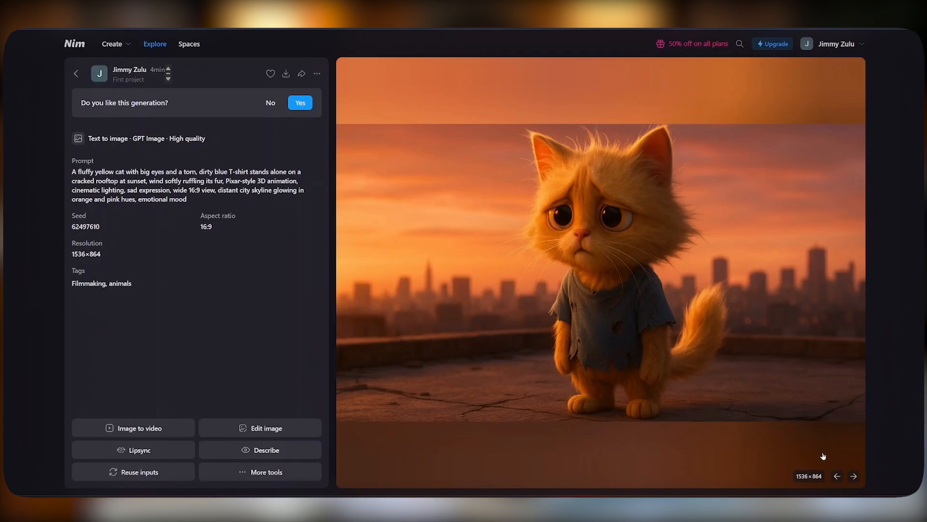
left_click(853, 475)
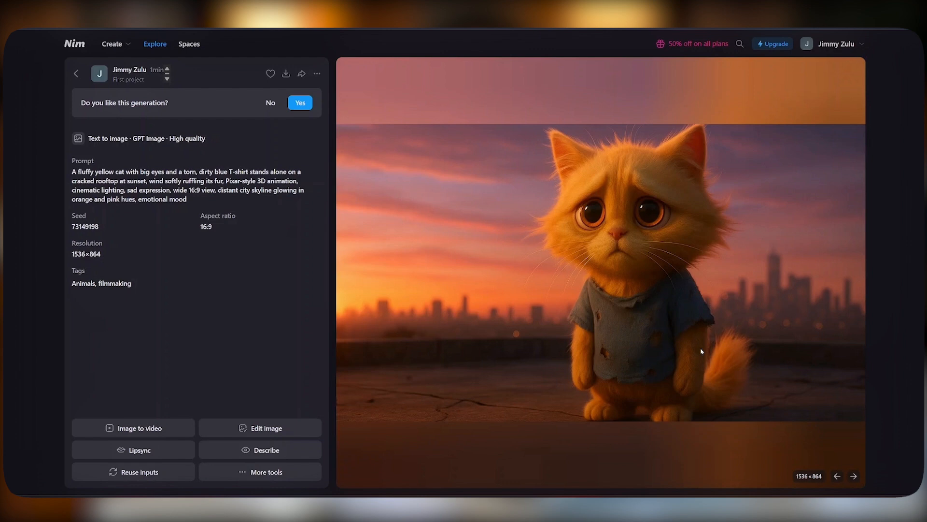
left_click(76, 73)
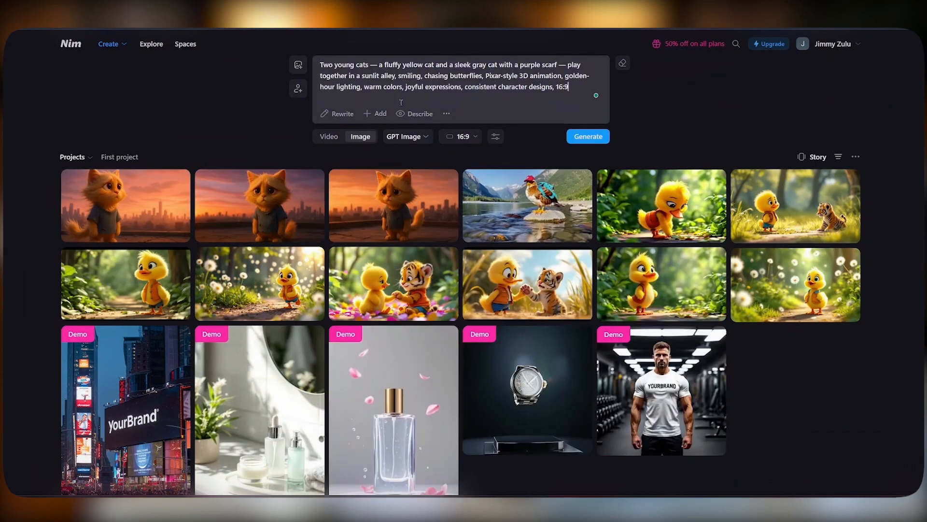
Step: Generate the two-cats alley image and open the torn blue t-shirt, white dress edit
left_click(587, 136)
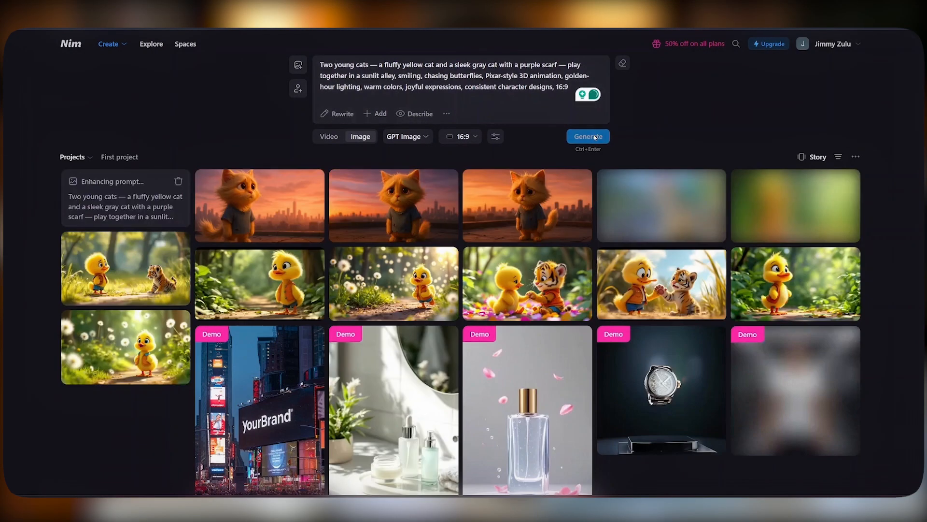
left_click(587, 137)
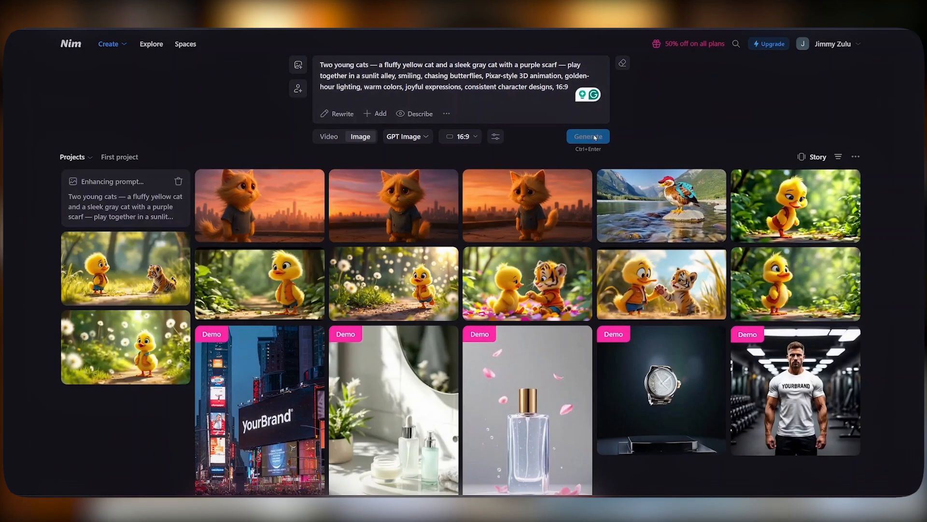
left_click(588, 136)
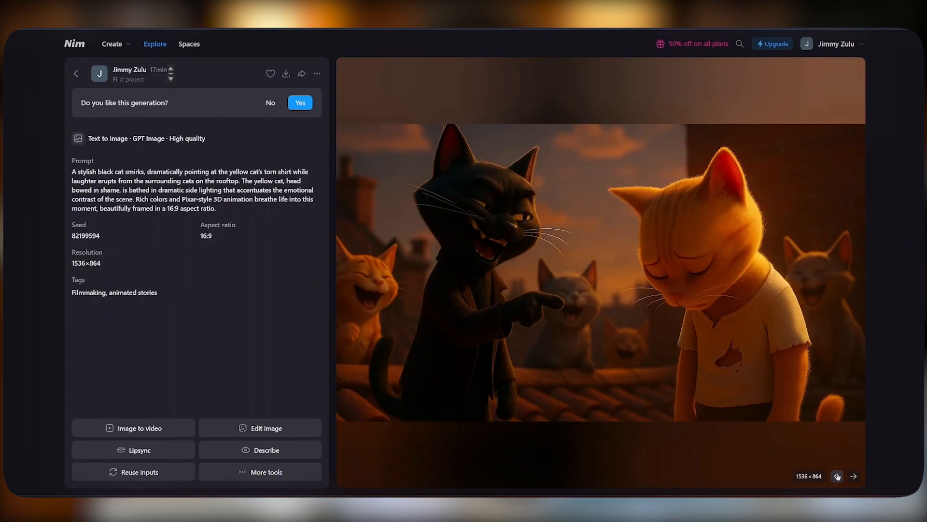
left_click(853, 477)
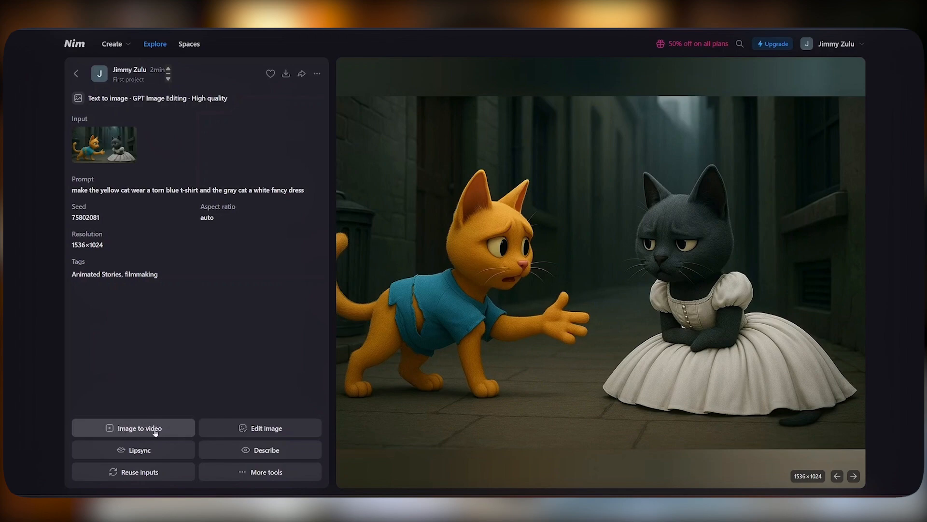
Step: Turn the dressed-cats alley image into a hesitant-walk video request using Kling 2.0
left_click(132, 428)
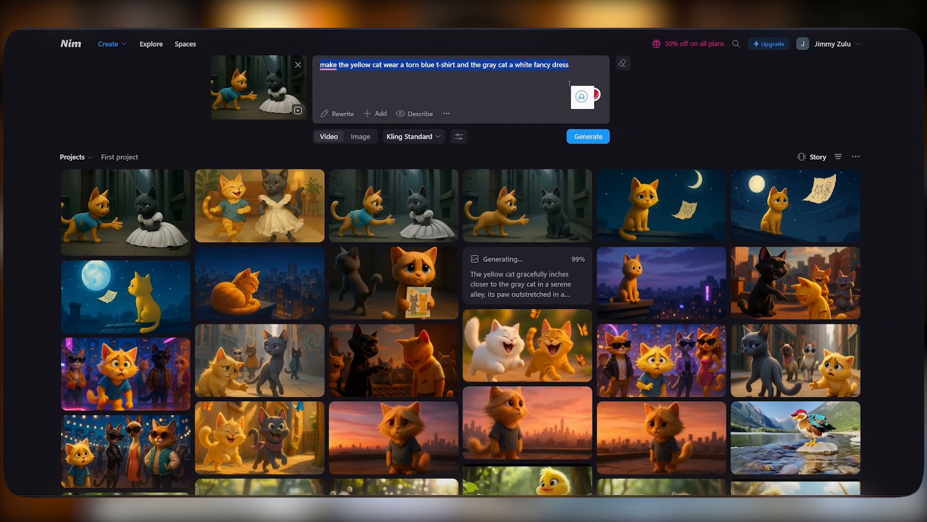
left_click(337, 113)
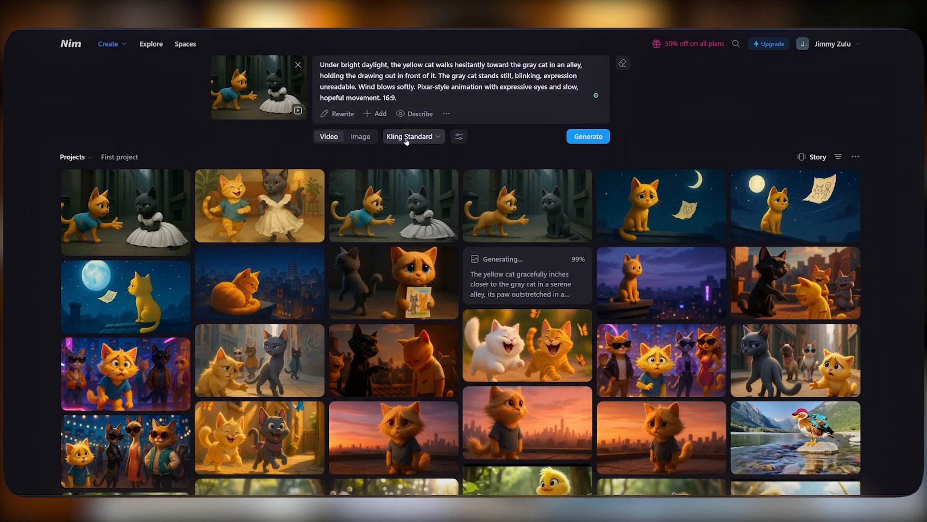
left_click(412, 136)
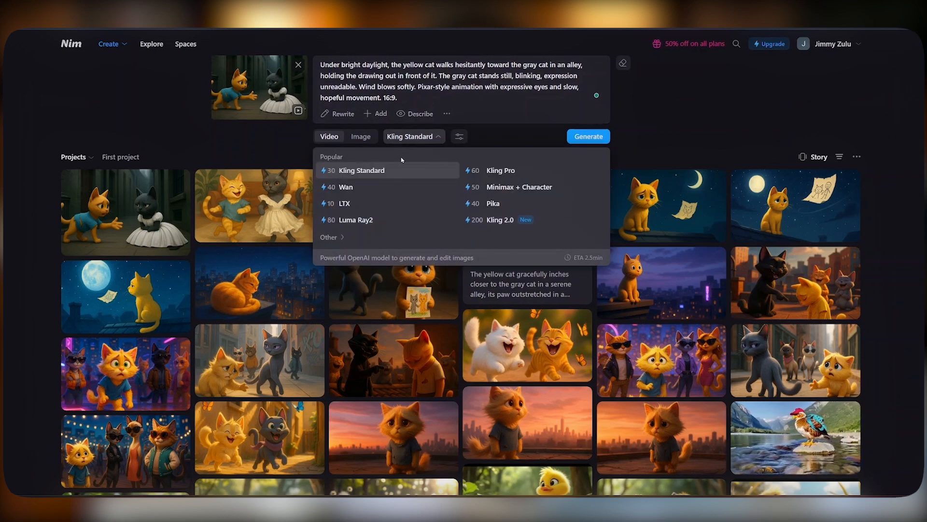
mouse_move(500, 219)
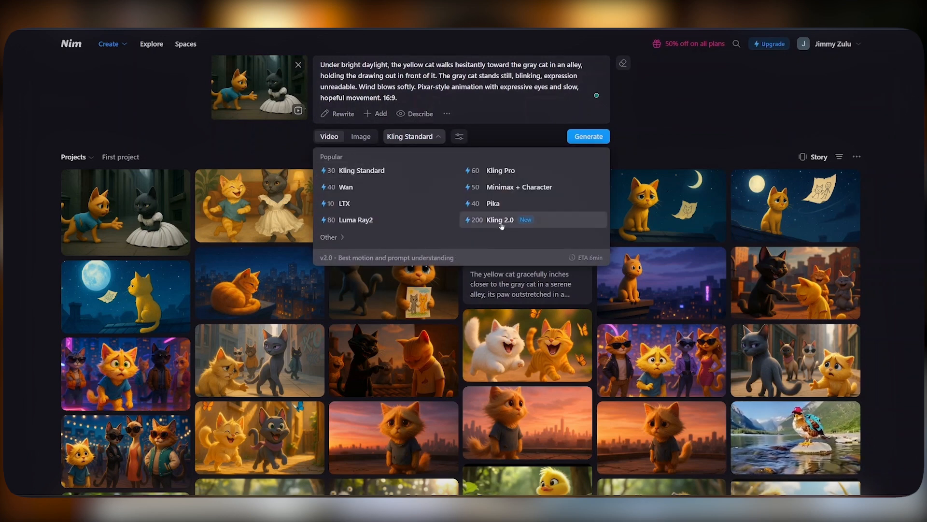
left_click(500, 219)
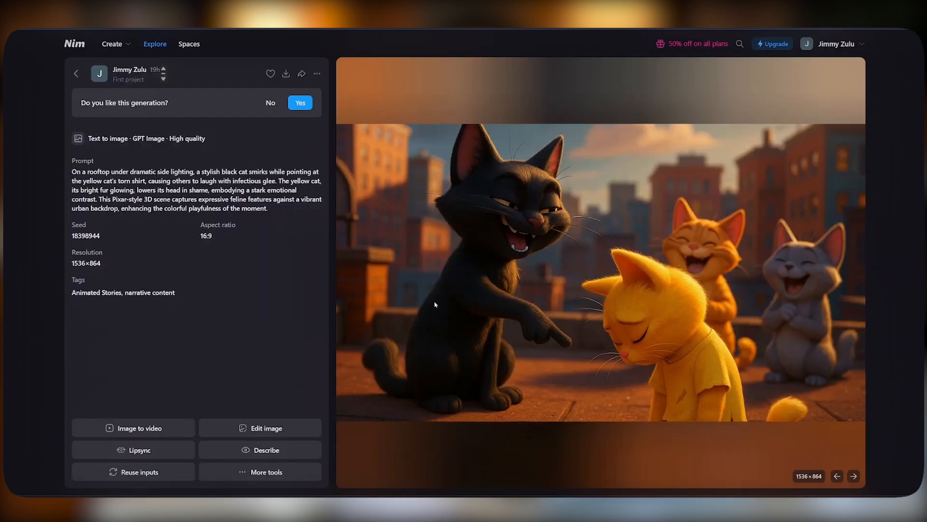
mouse_move(134, 428)
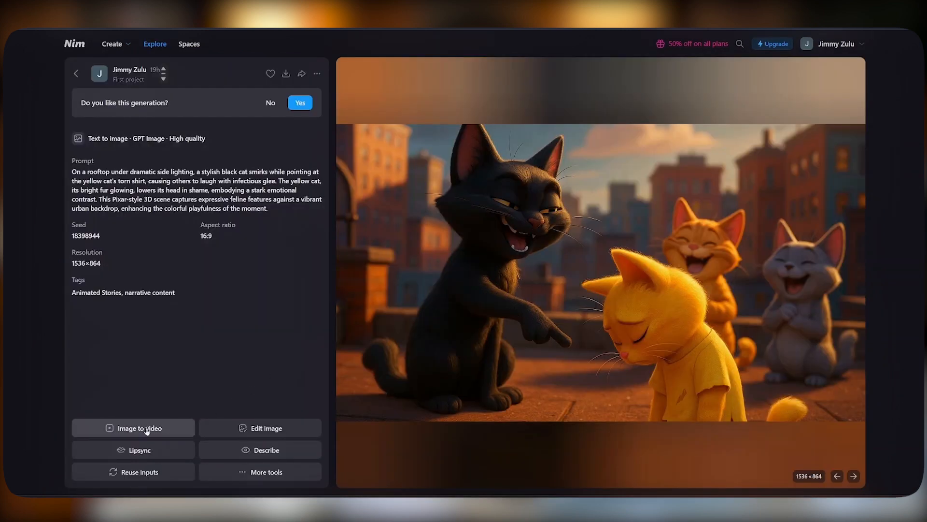
Step: Generate a 5-second Kling Pro video of the rooftop mocking scene, keeping the negative prompt
left_click(133, 428)
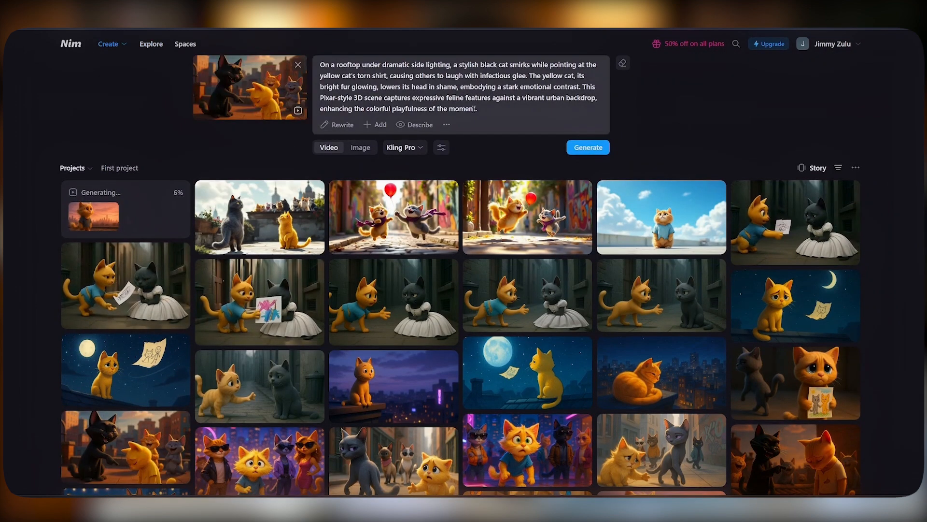
left_click(374, 124)
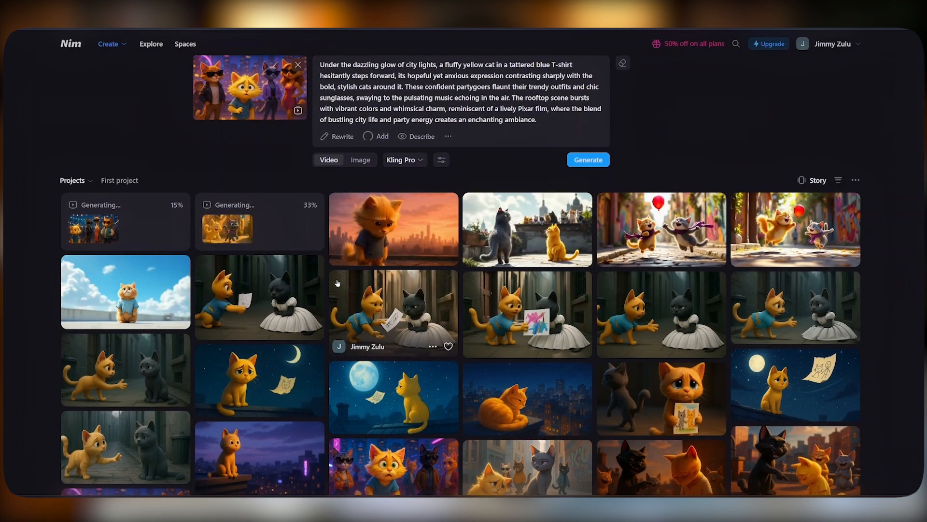
left_click(441, 159)
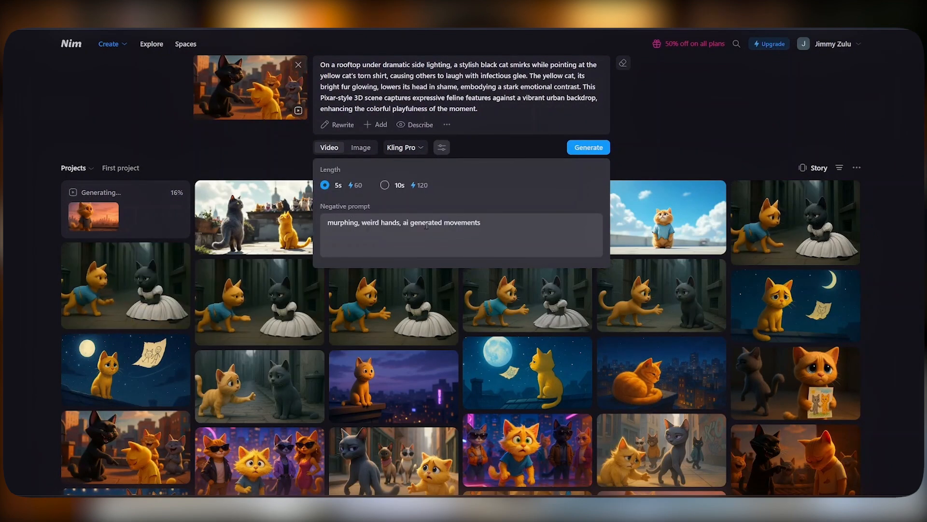
left_click(405, 147)
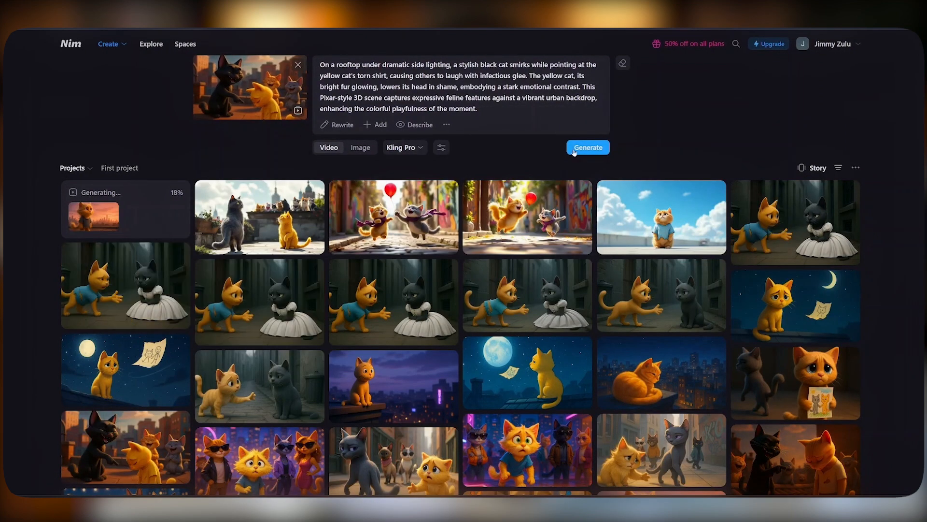
mouse_move(587, 147)
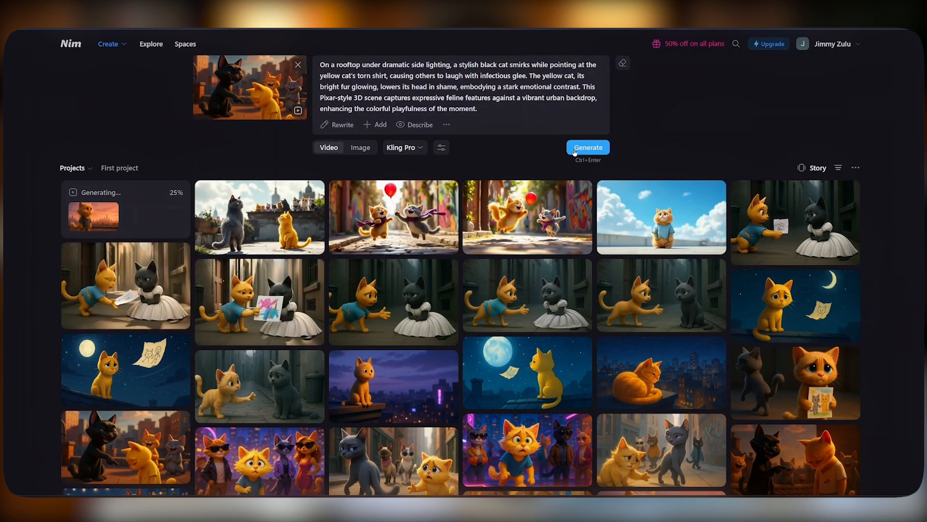
left_click(92, 216)
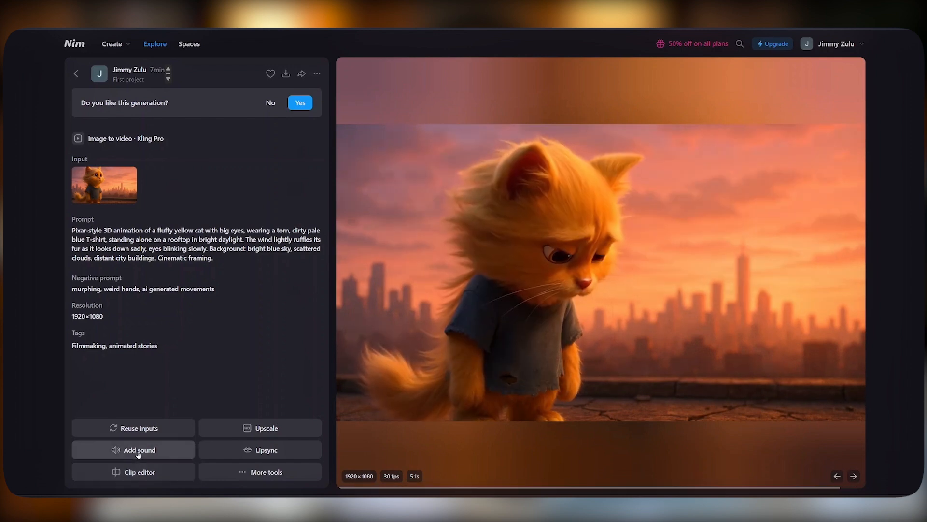
Step: Add the sound 'Sad piano and violin sound' to the rooftop video with MMAudio
left_click(134, 450)
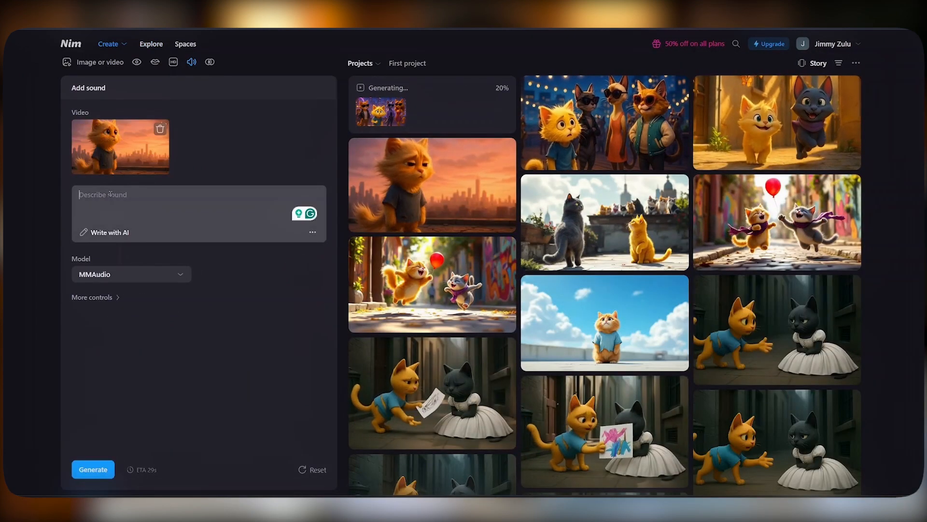
type("Sad piano and violin sound")
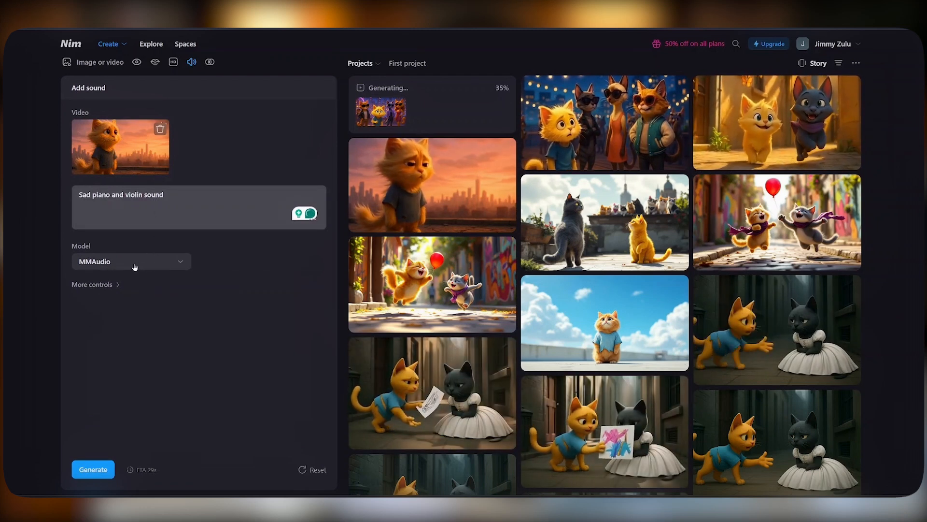
left_click(132, 261)
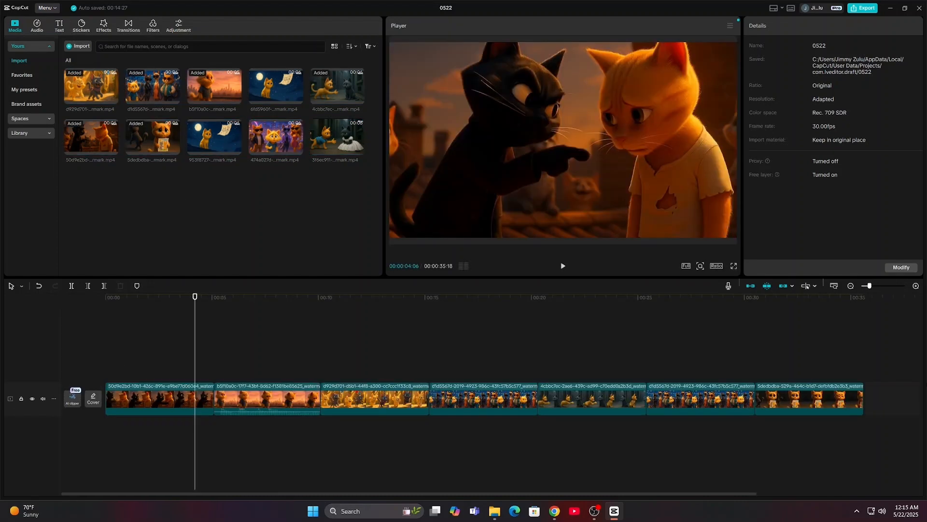
mouse_move(194, 340)
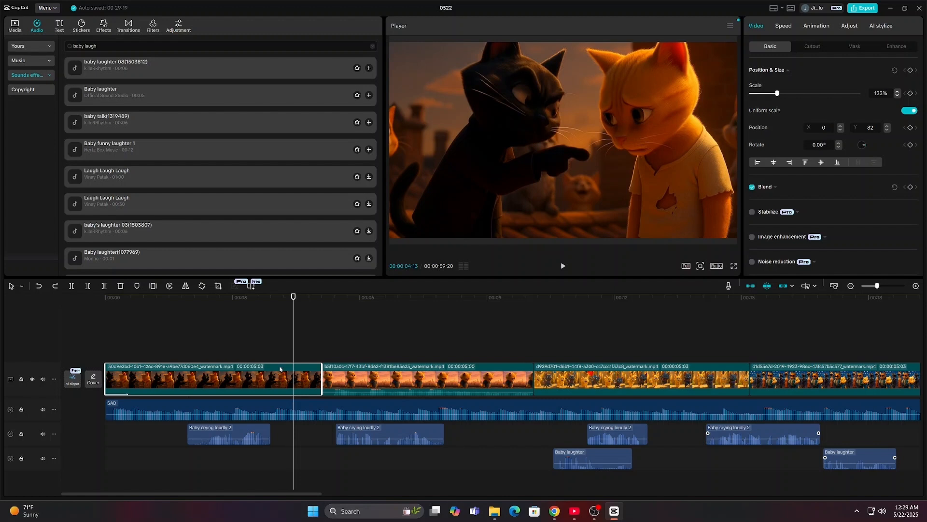
Step: Apply Fade In and Fade Out animations to the first black-cat-mocking clip
left_click(816, 25)
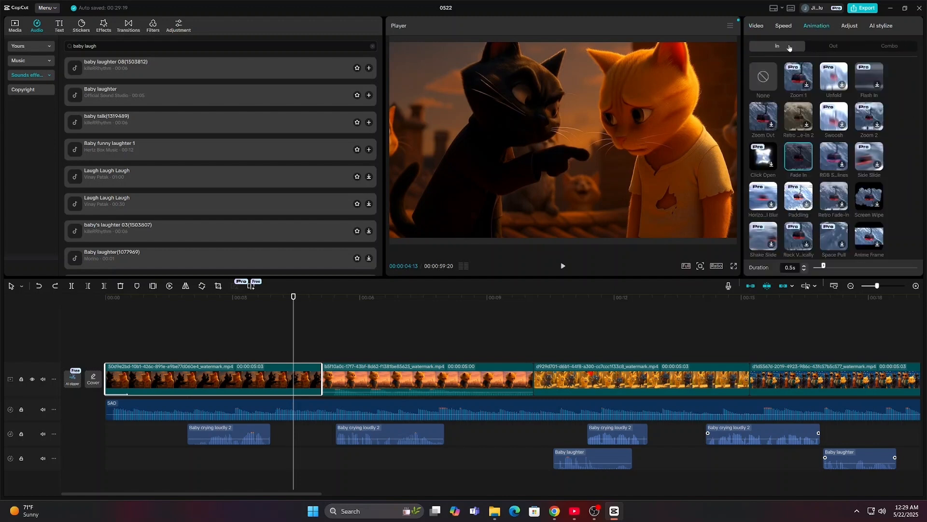
left_click(798, 160)
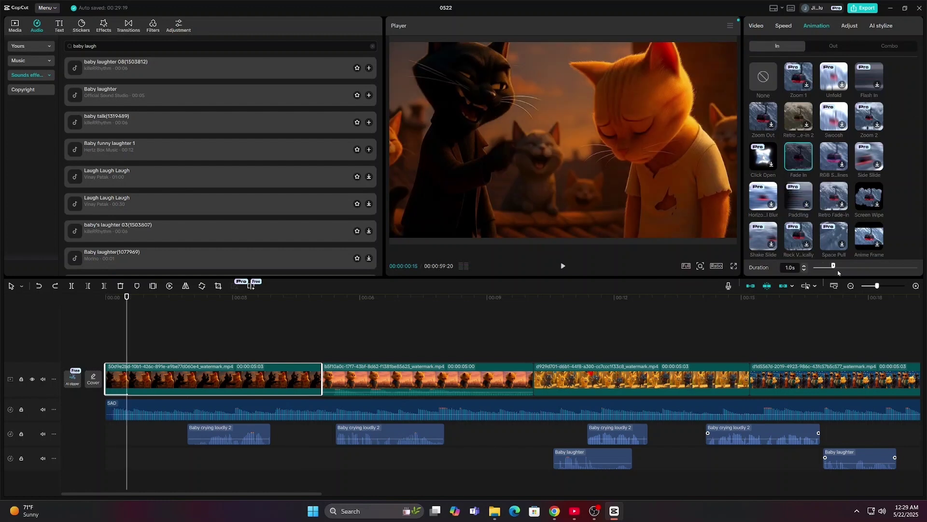
left_click(561, 265)
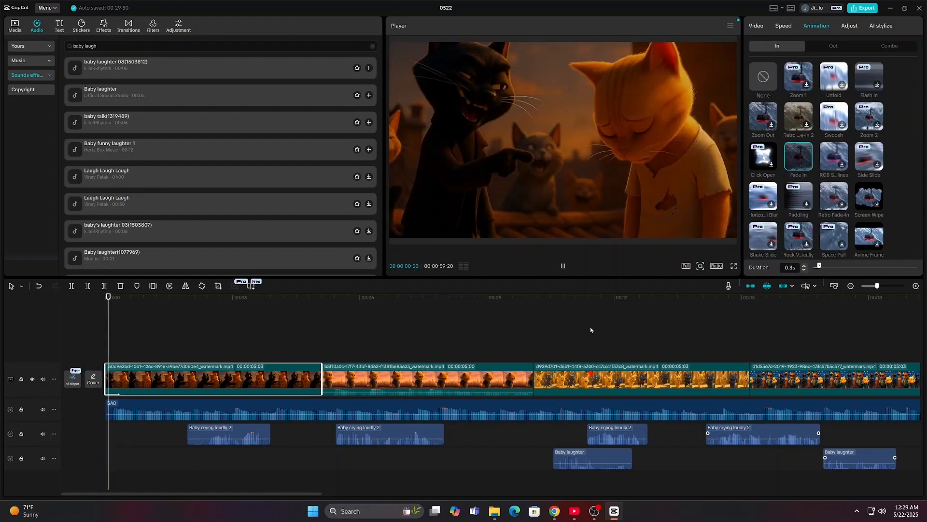
left_click(833, 47)
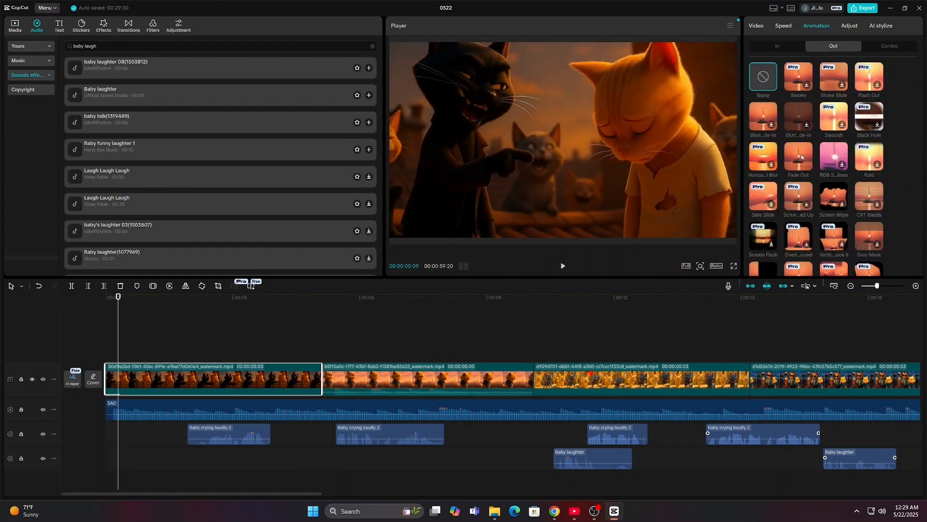
left_click(798, 158)
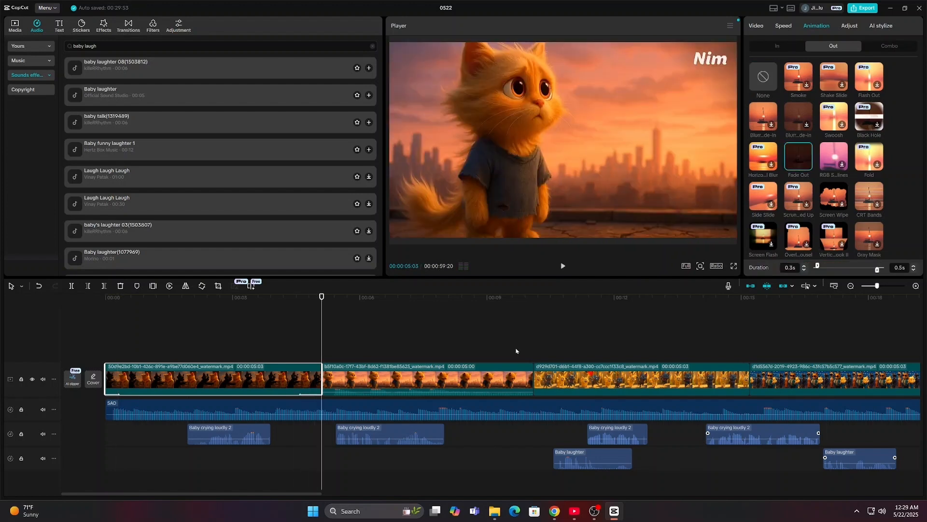